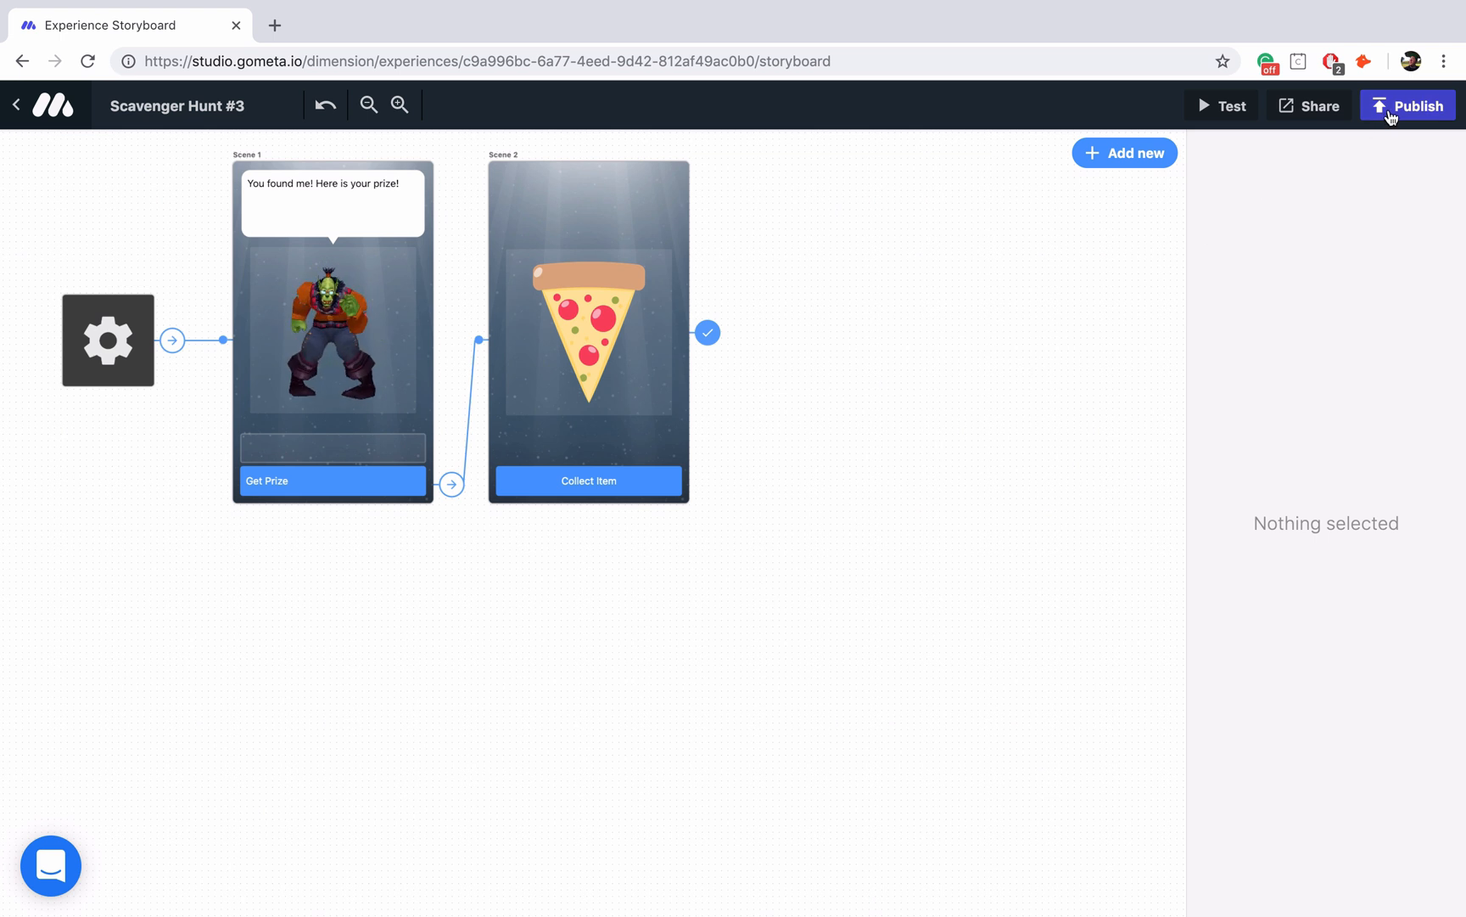
# - Begin publishing Scavenger Hunt #3 and go to the advanced discovery options
pyautogui.click(1407, 105)
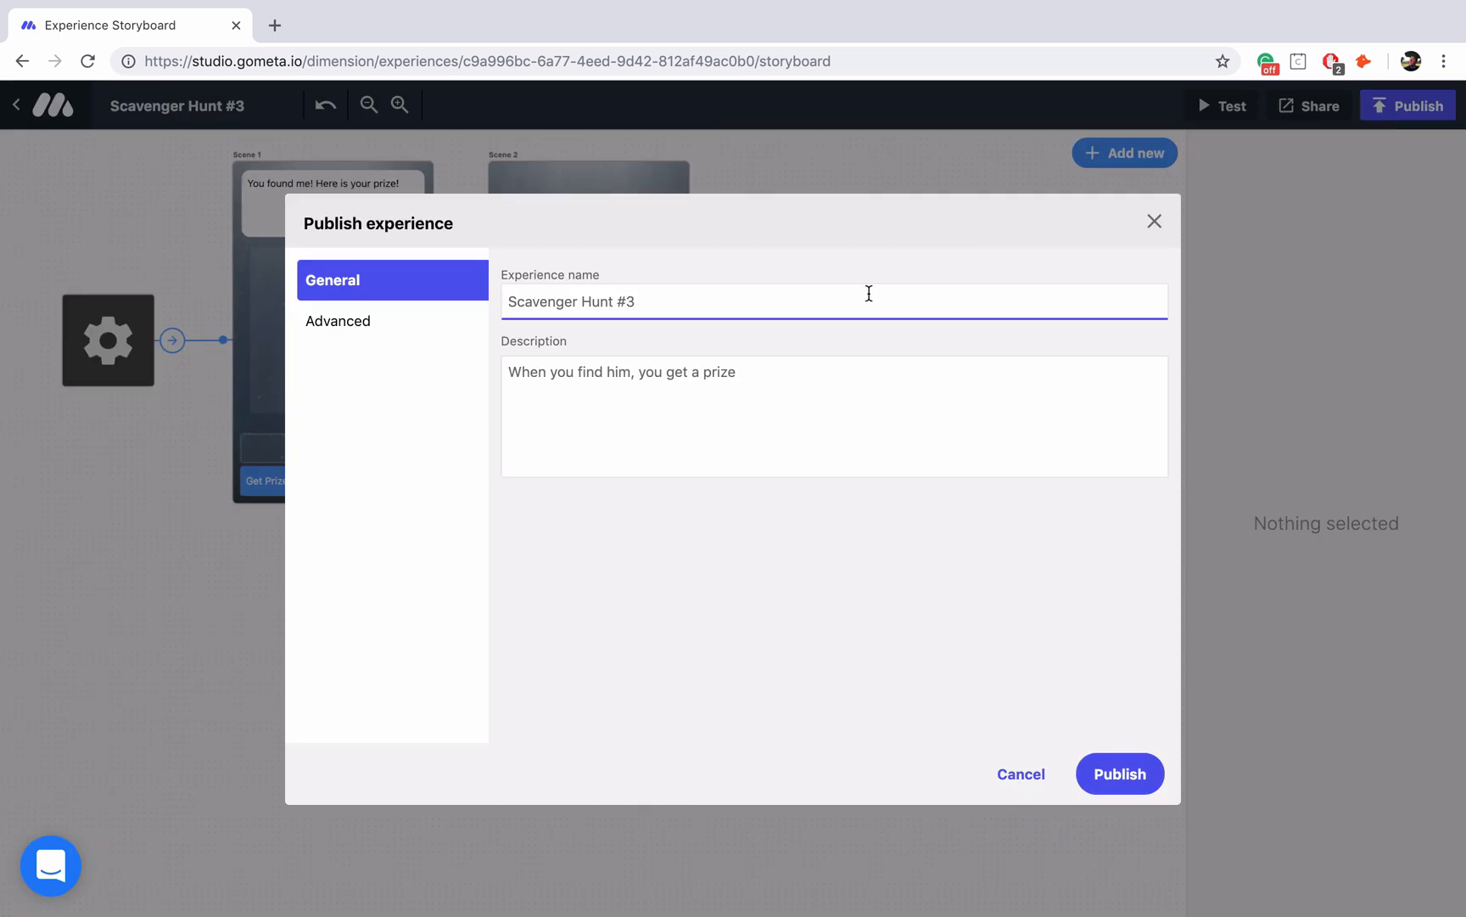
pyautogui.click(338, 320)
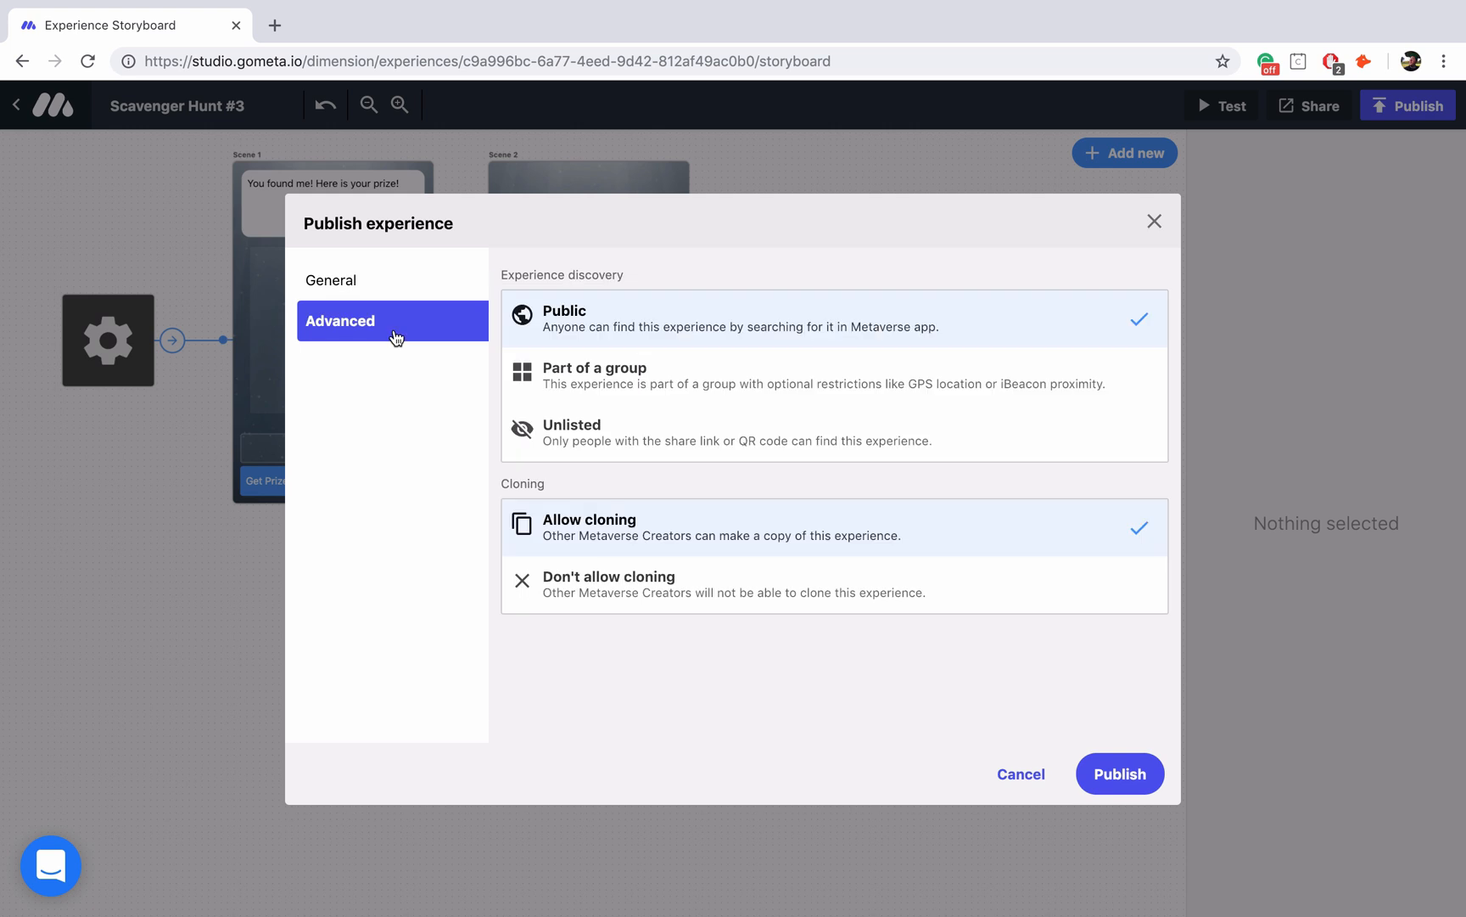
pyautogui.moveTo(595, 333)
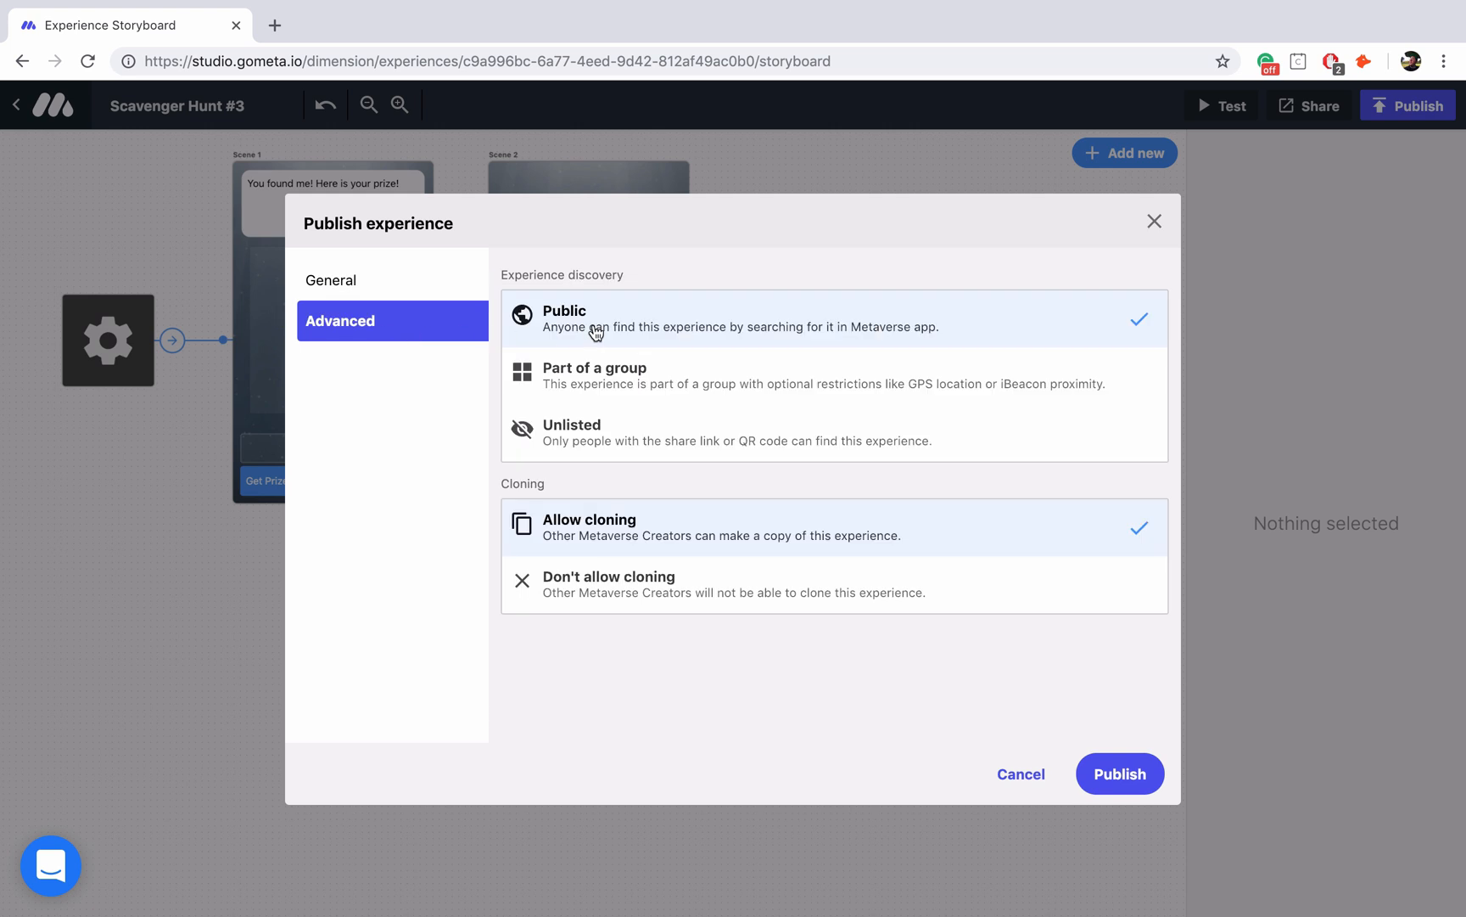
pyautogui.moveTo(675, 370)
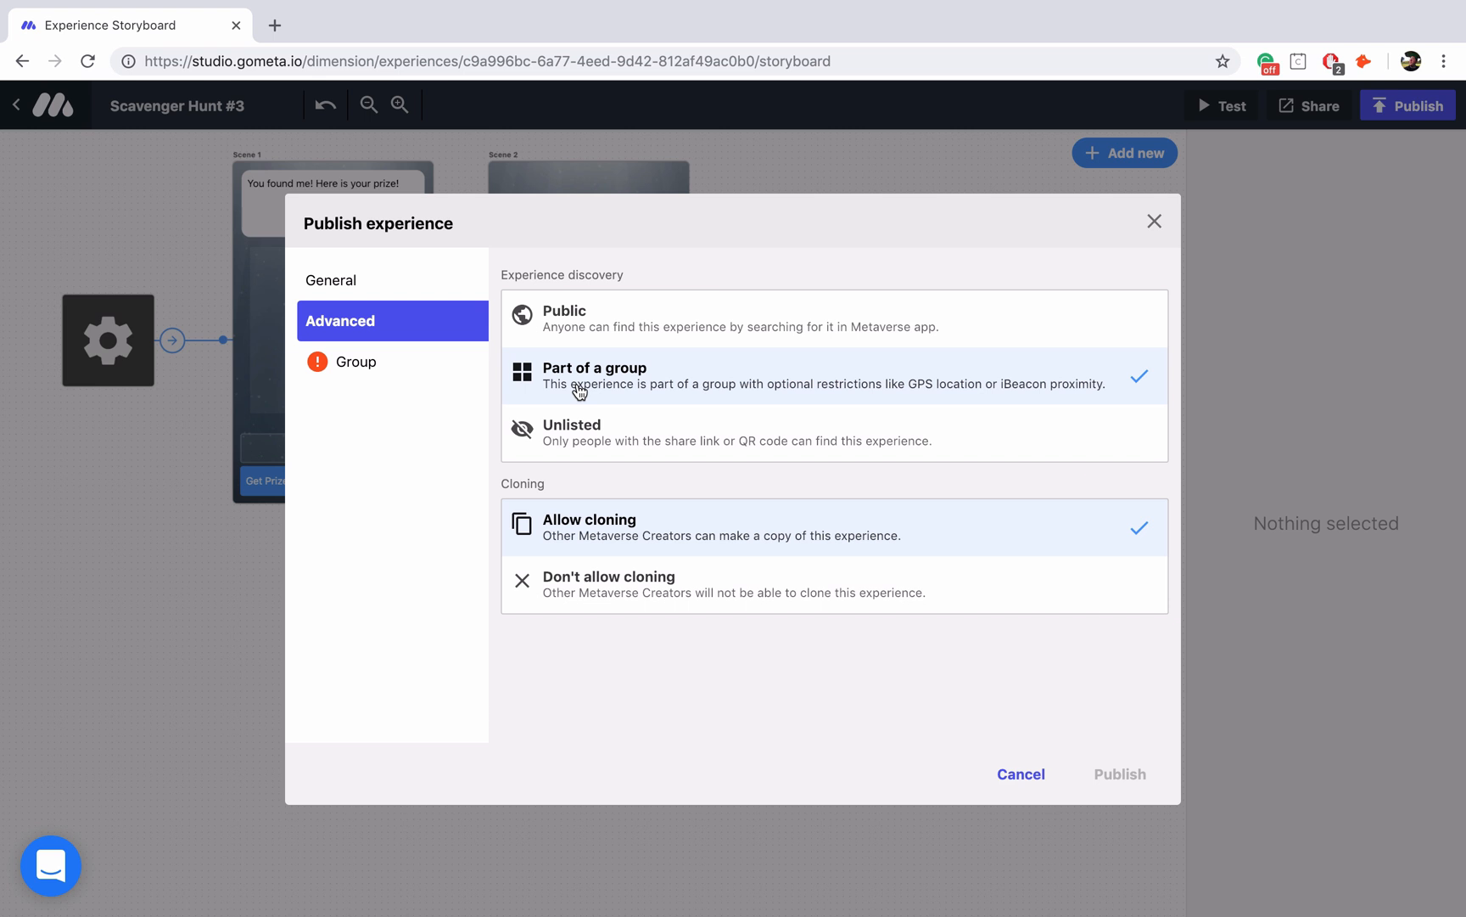
pyautogui.moveTo(360, 369)
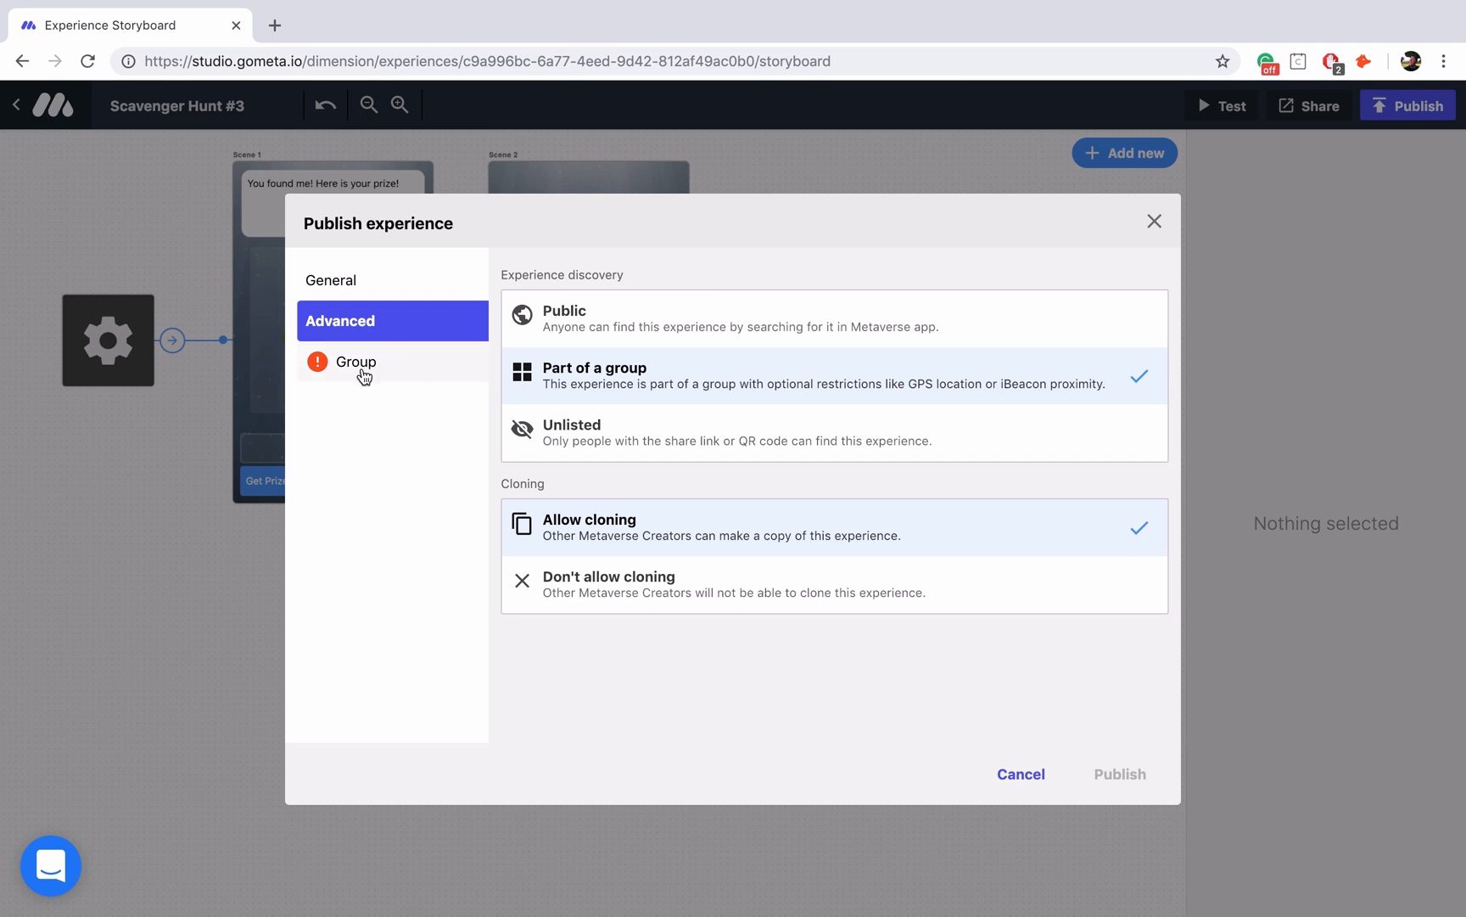
# - Show the group settings for the experience, with no group selected yet
pyautogui.click(358, 362)
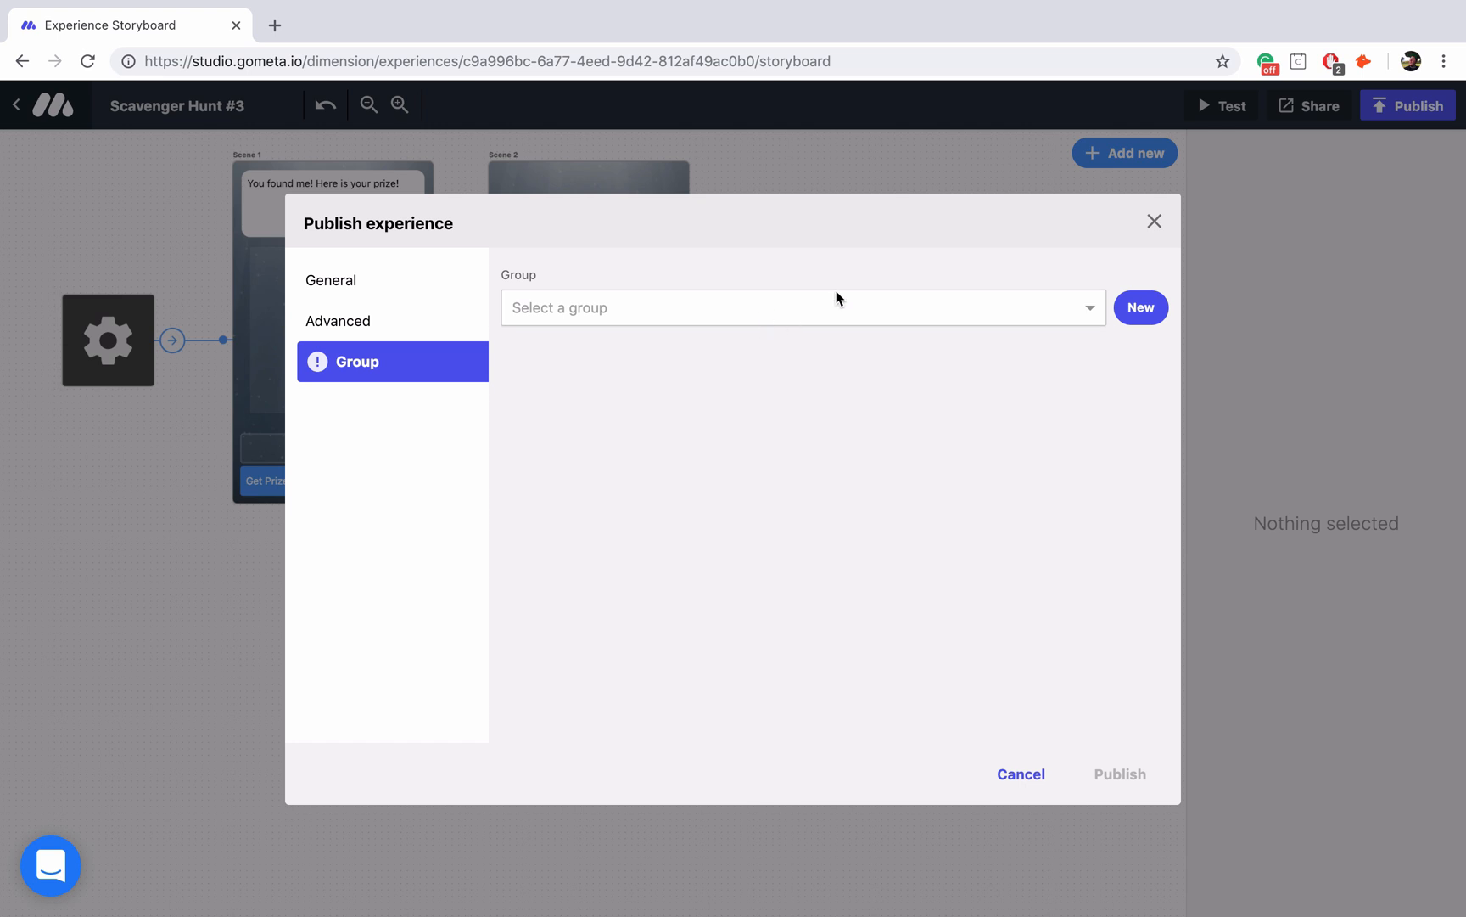
pyautogui.moveTo(864, 311)
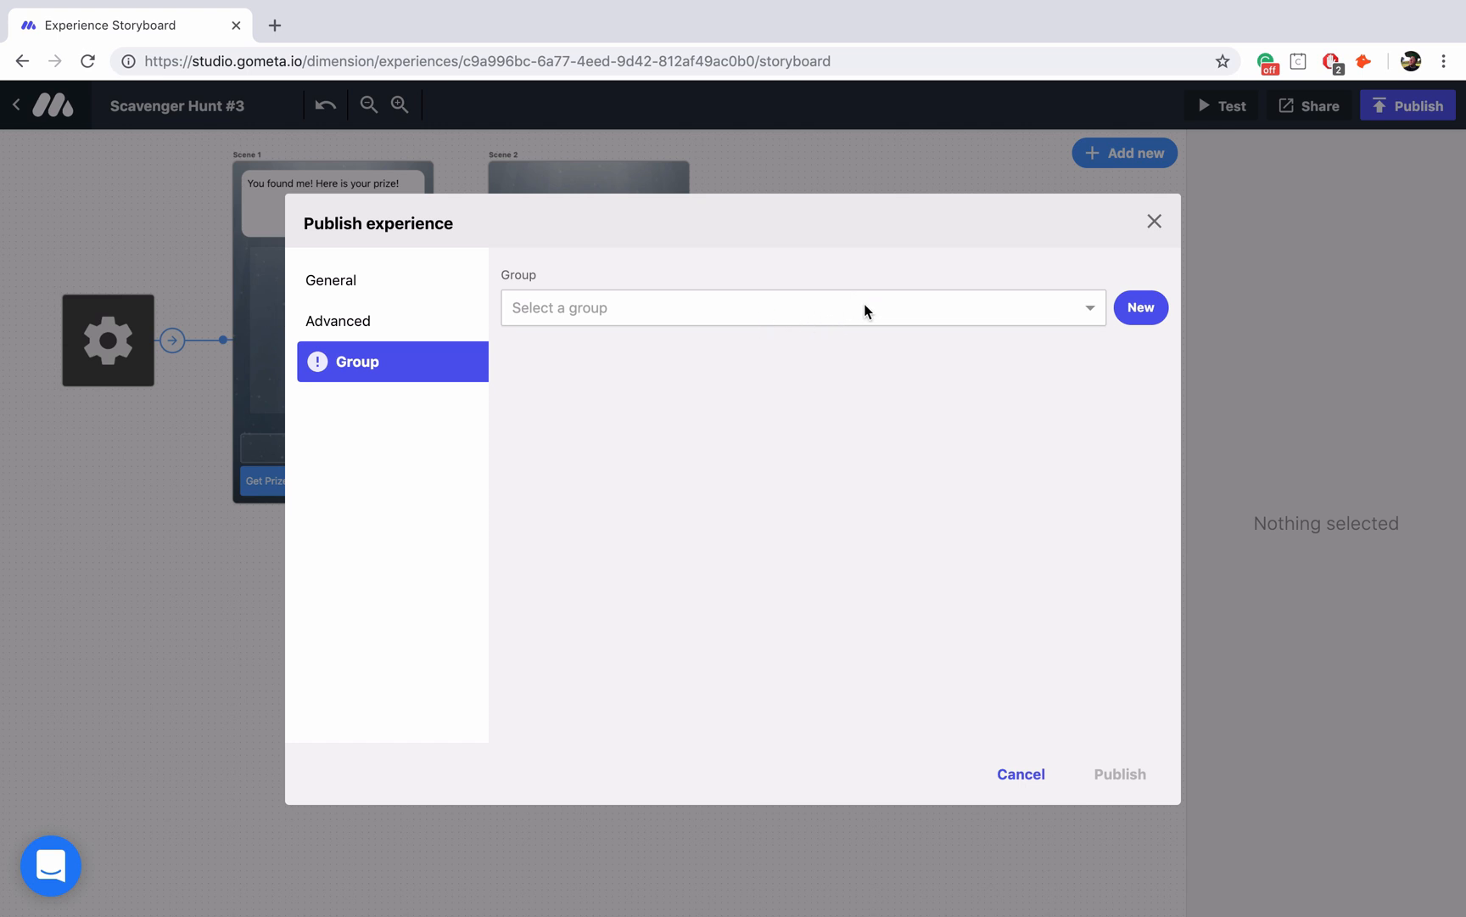
# - Create group 'My Scavenger Hunt' described as 'Find all of the dancing gifs and collect pizza toppings'
pyautogui.click(1140, 307)
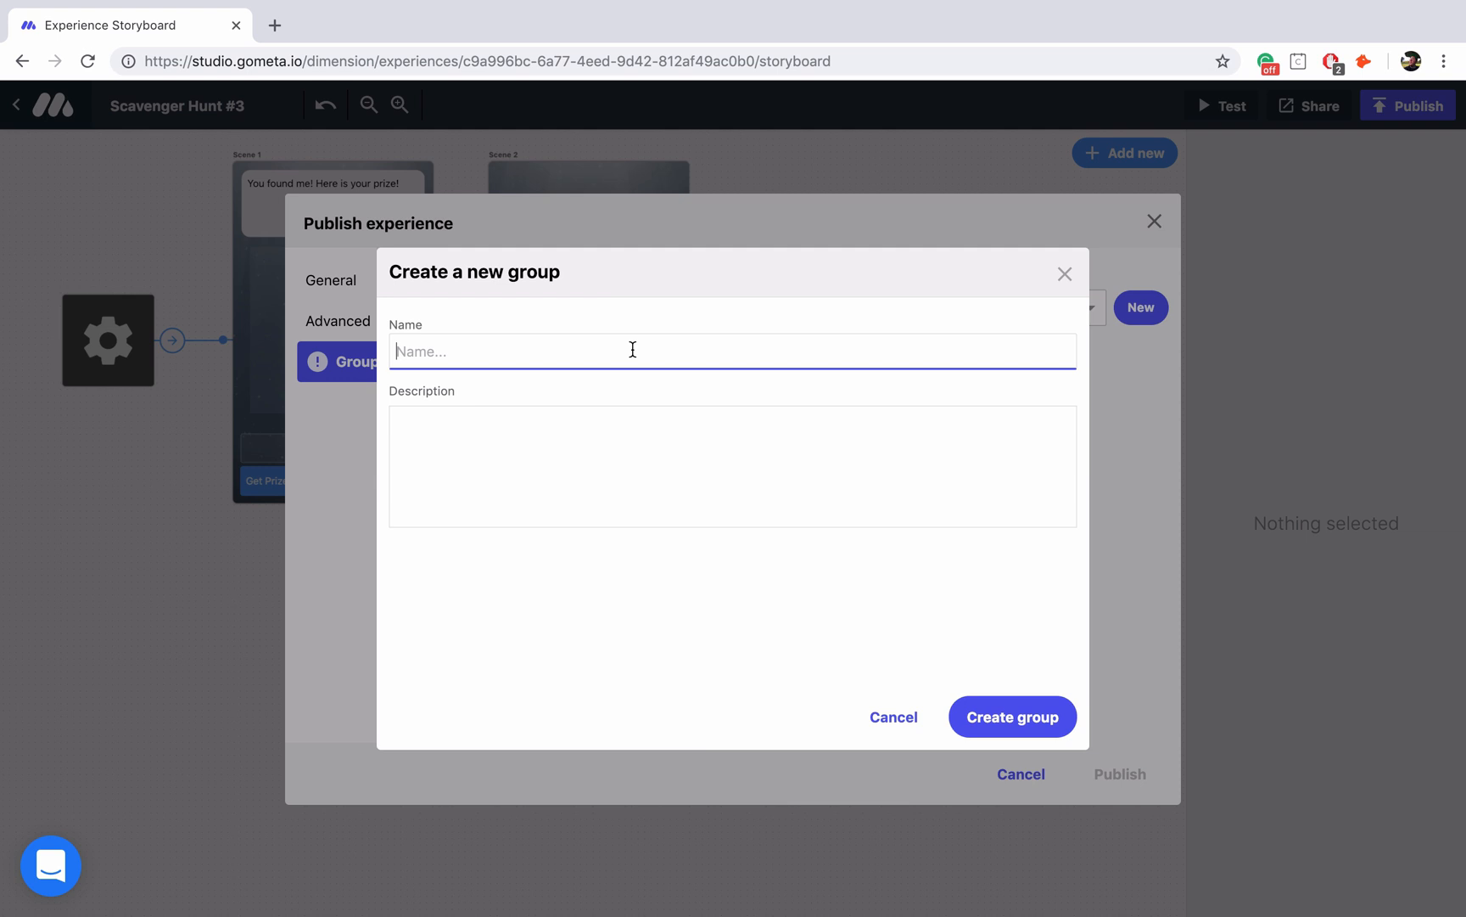
pyautogui.write('My Sca')
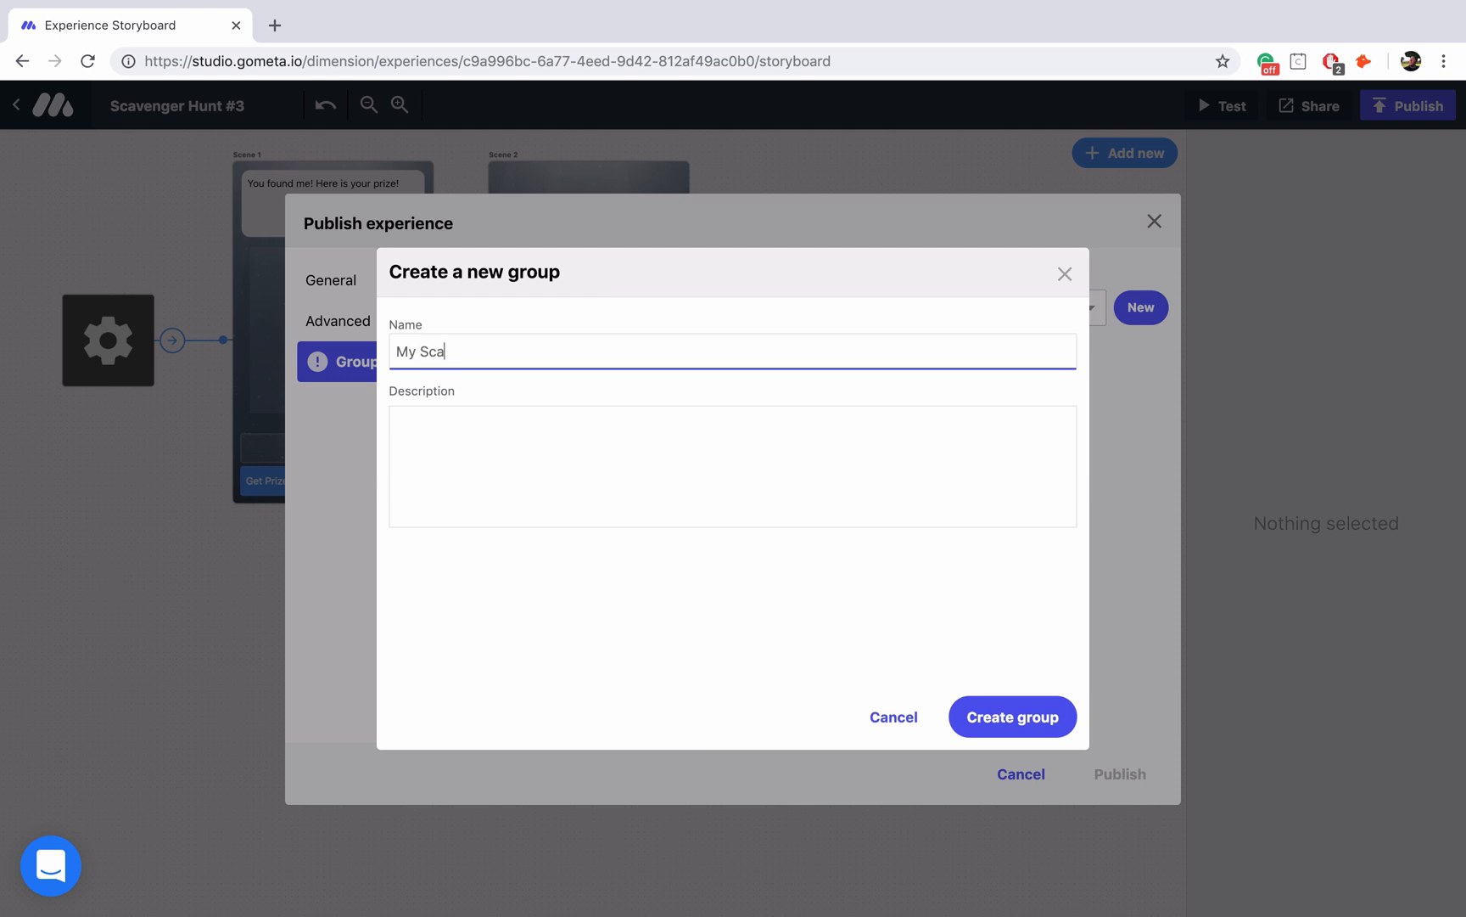
pyautogui.write('venger Hunt')
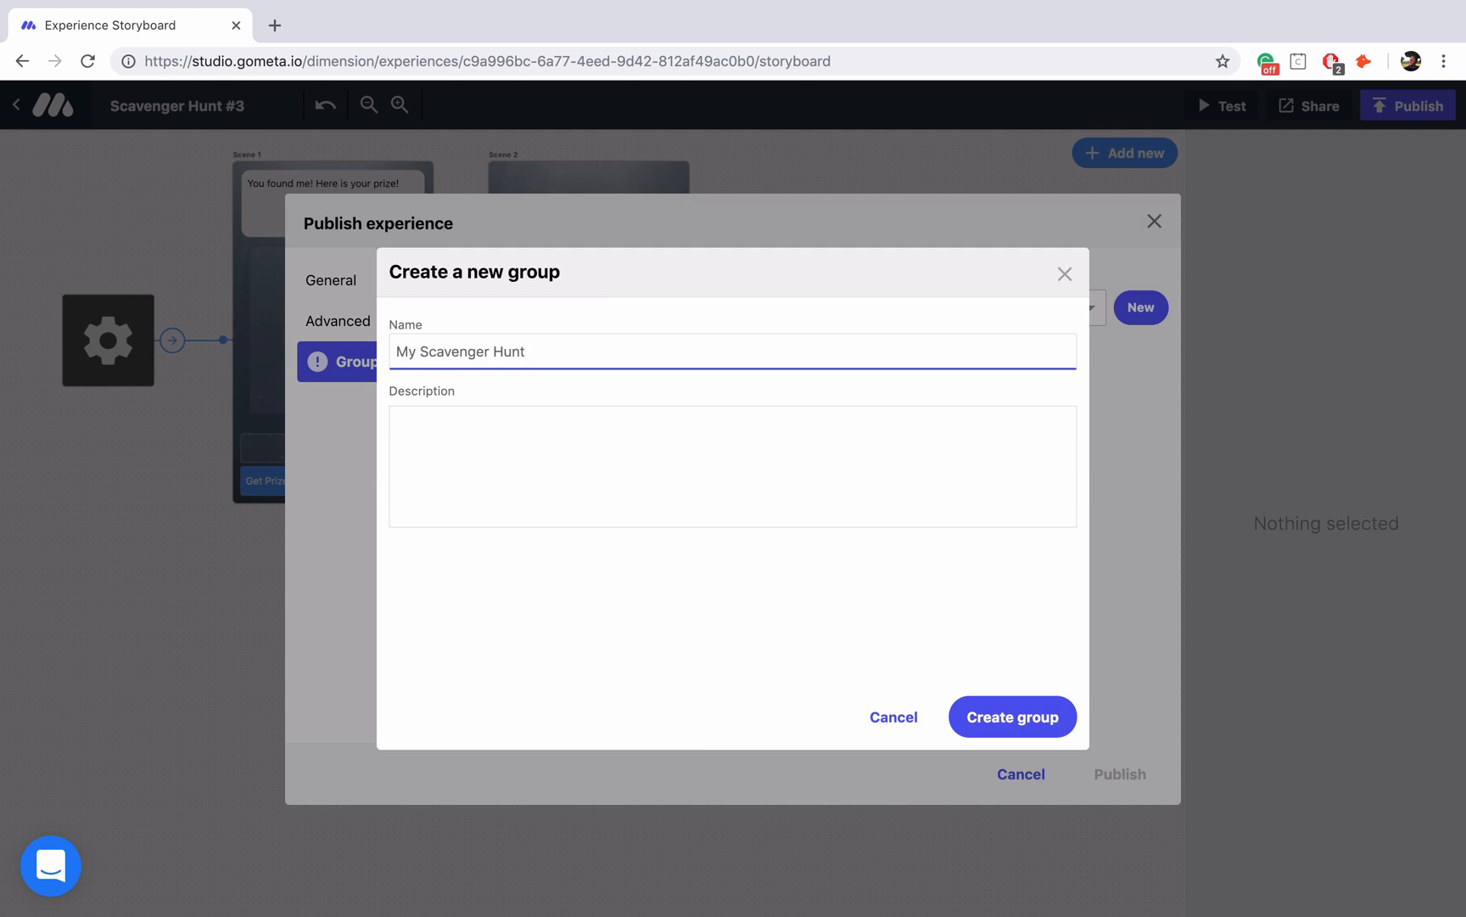
pyautogui.write('Find')
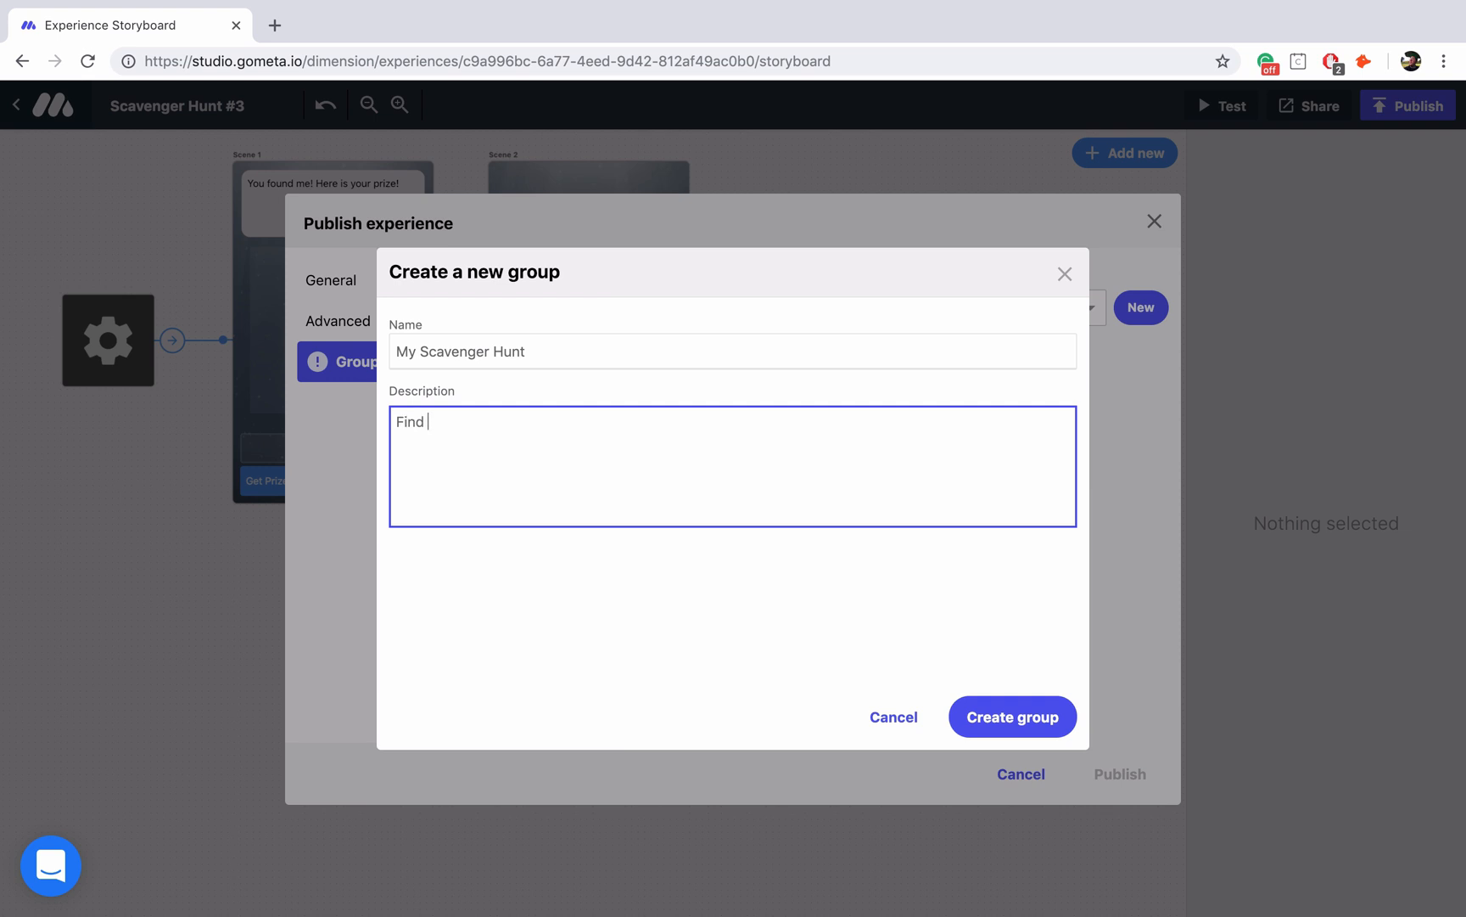
pyautogui.write('all of the')
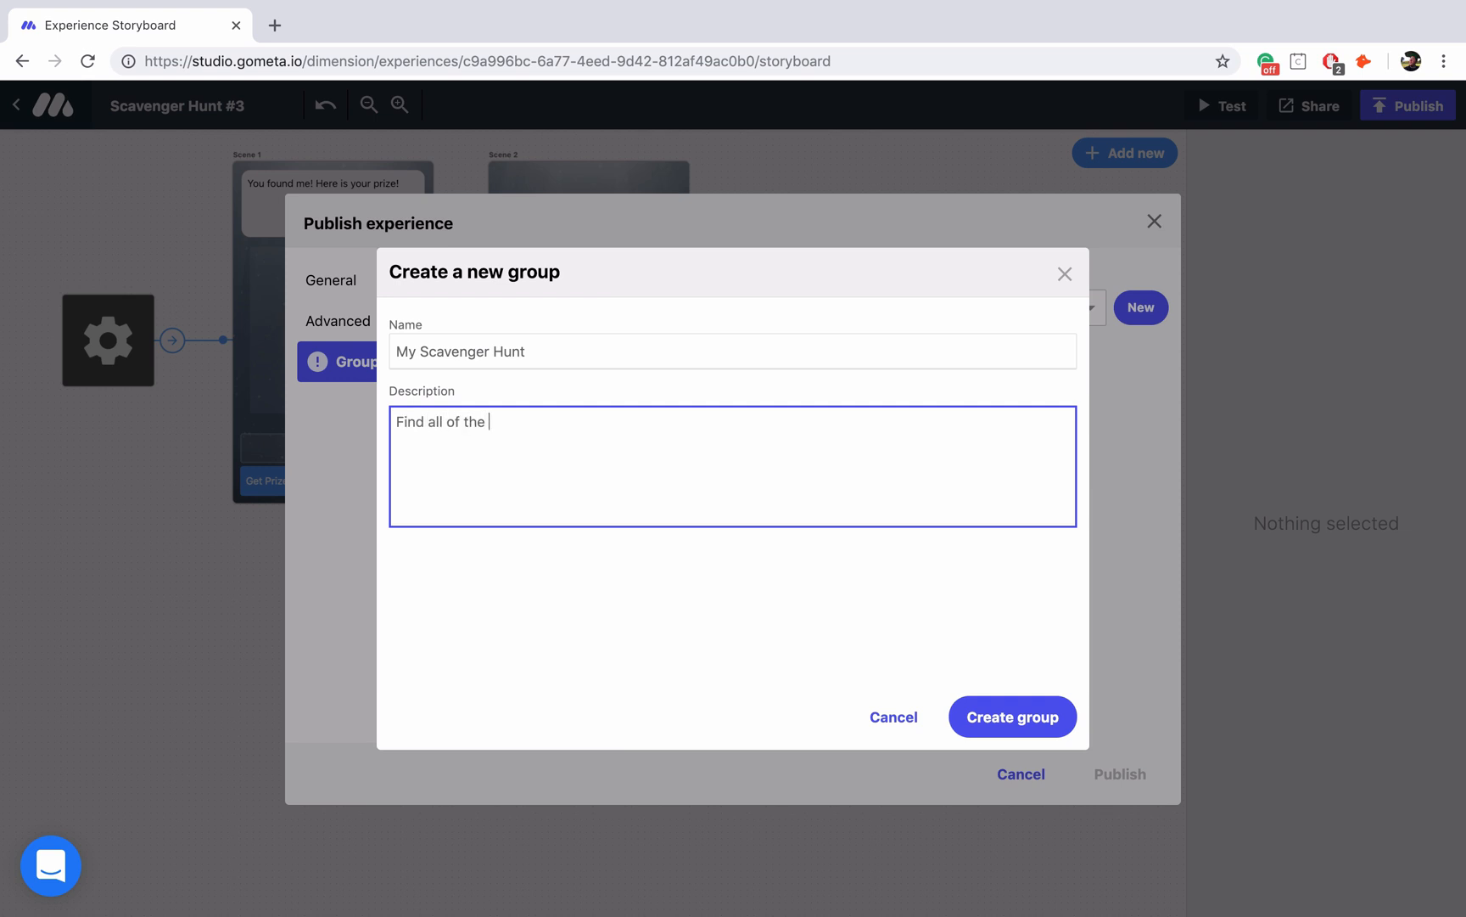
pyautogui.write('dancing g')
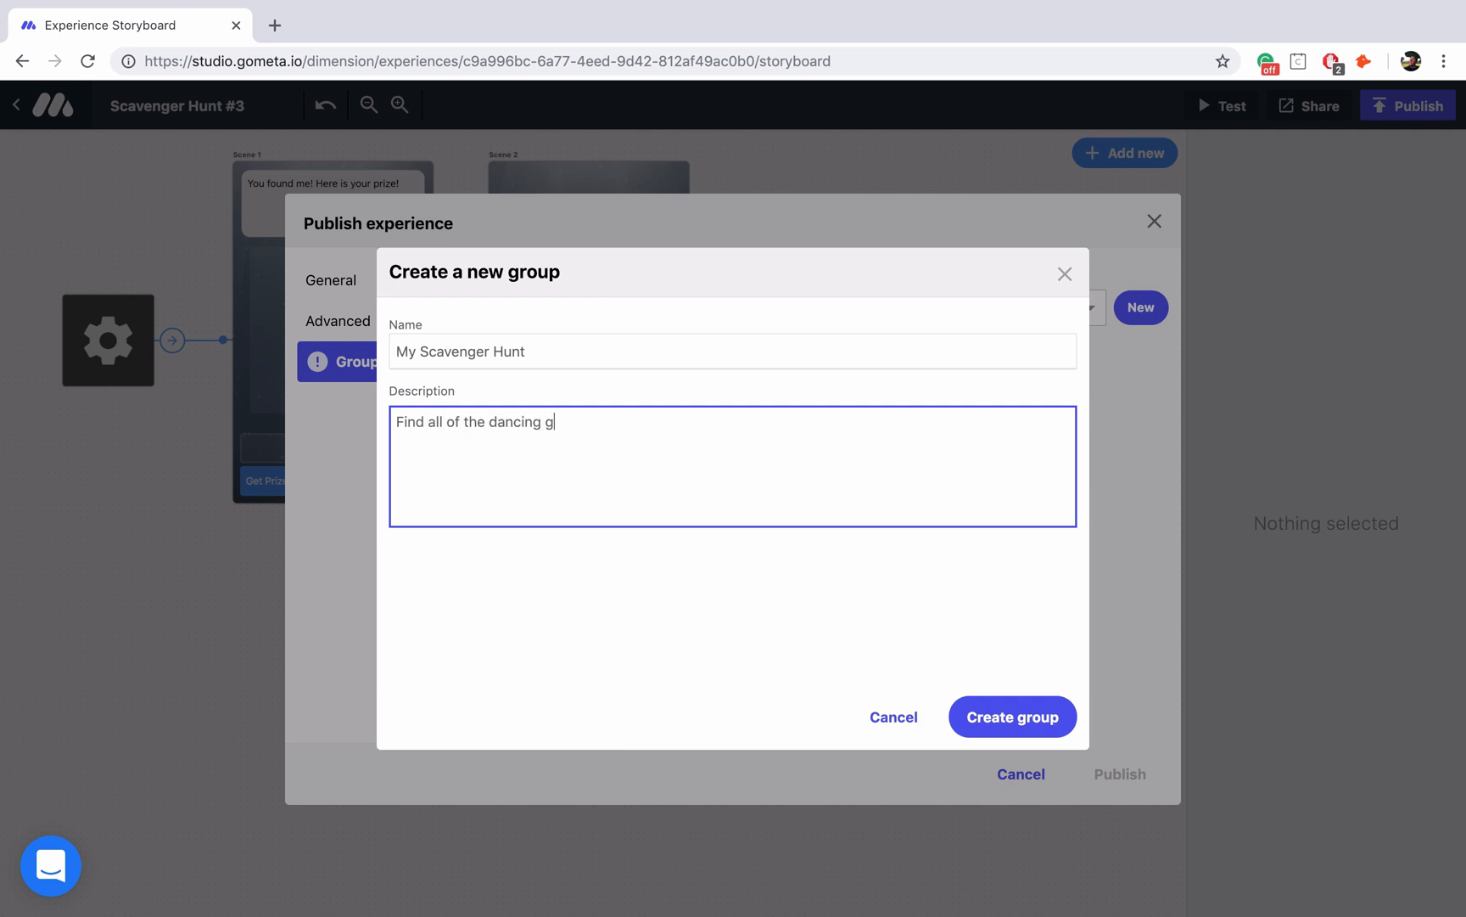
pyautogui.write('ifs and')
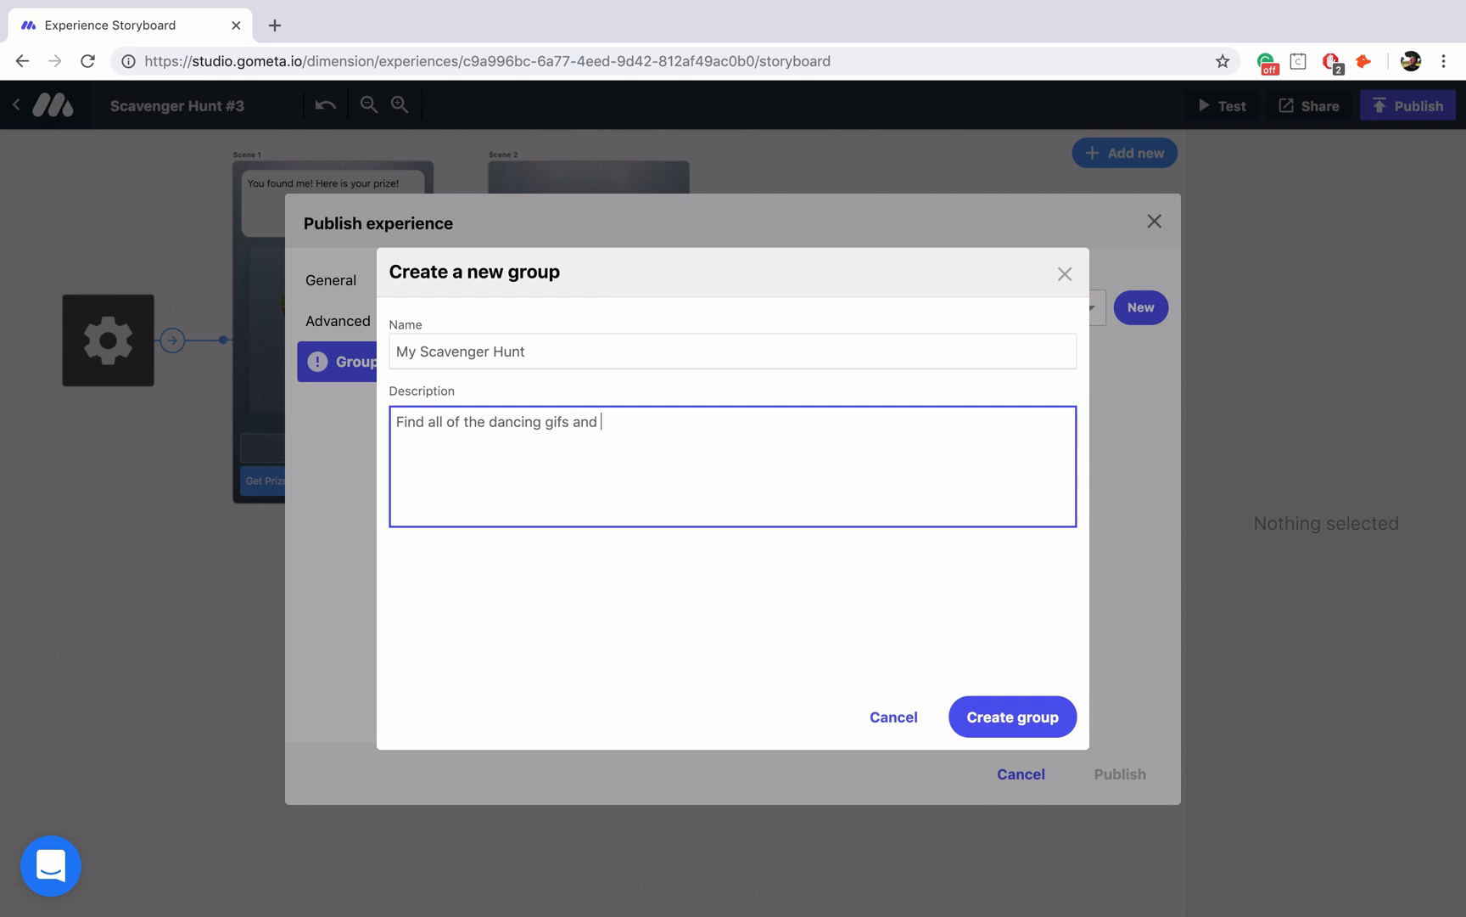
pyautogui.write('collect p')
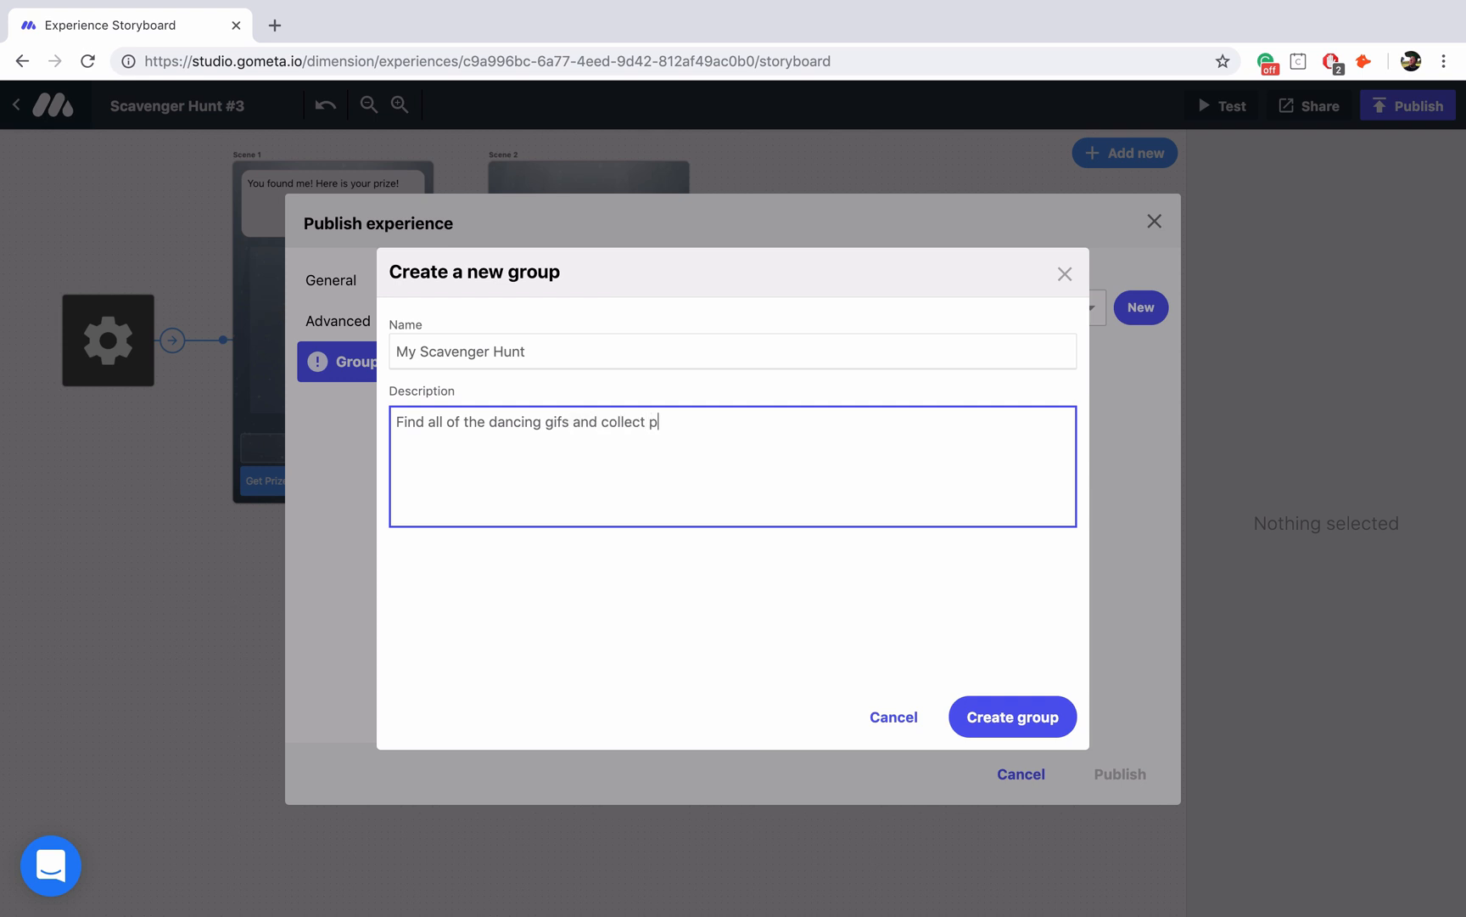
pyautogui.write('izza to')
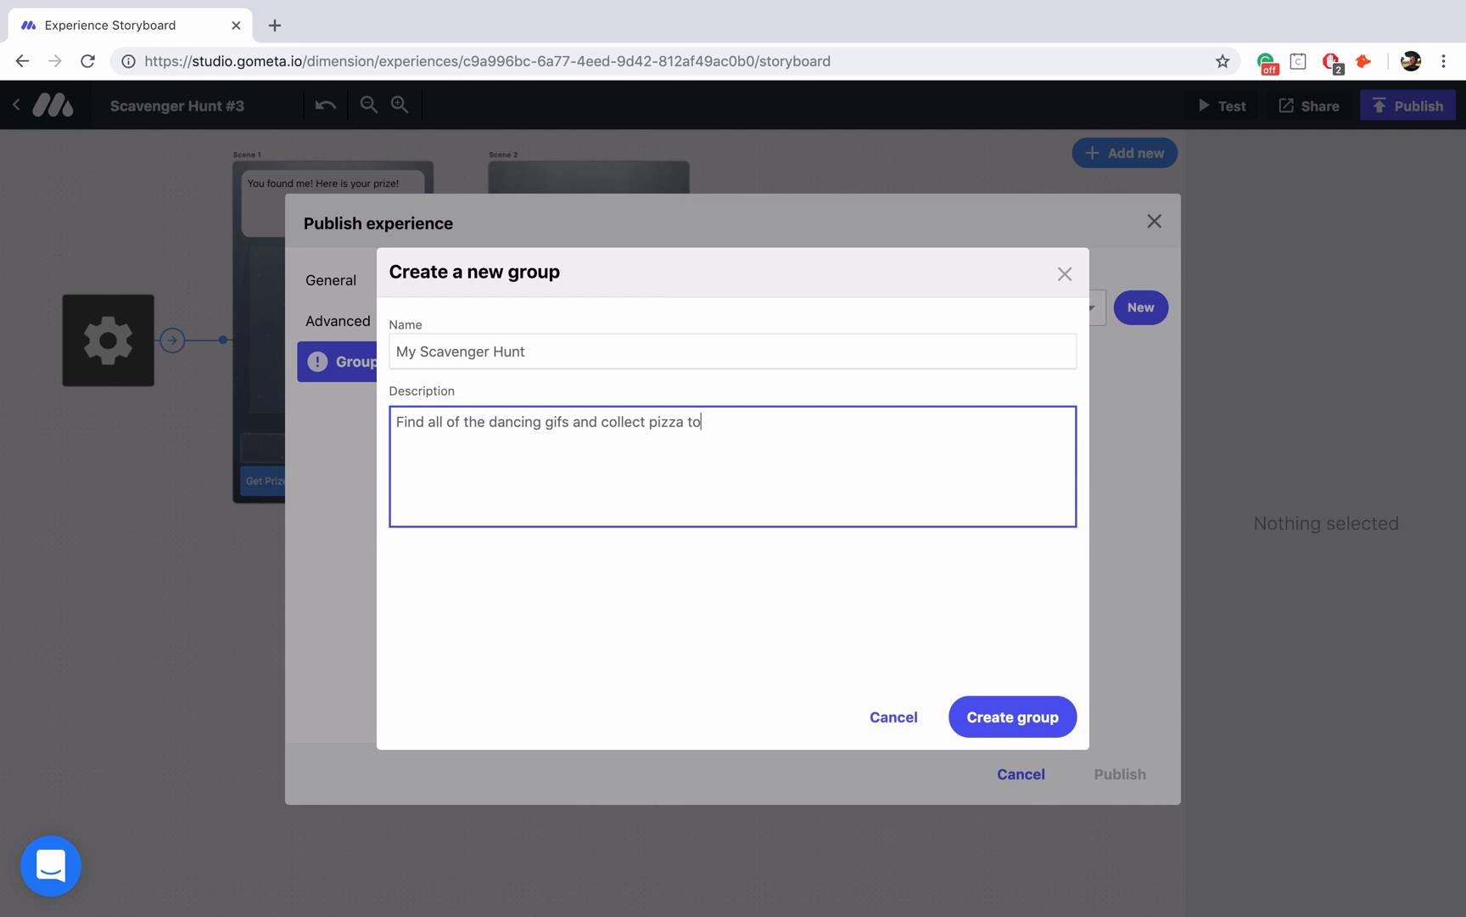
pyautogui.write('ppings.')
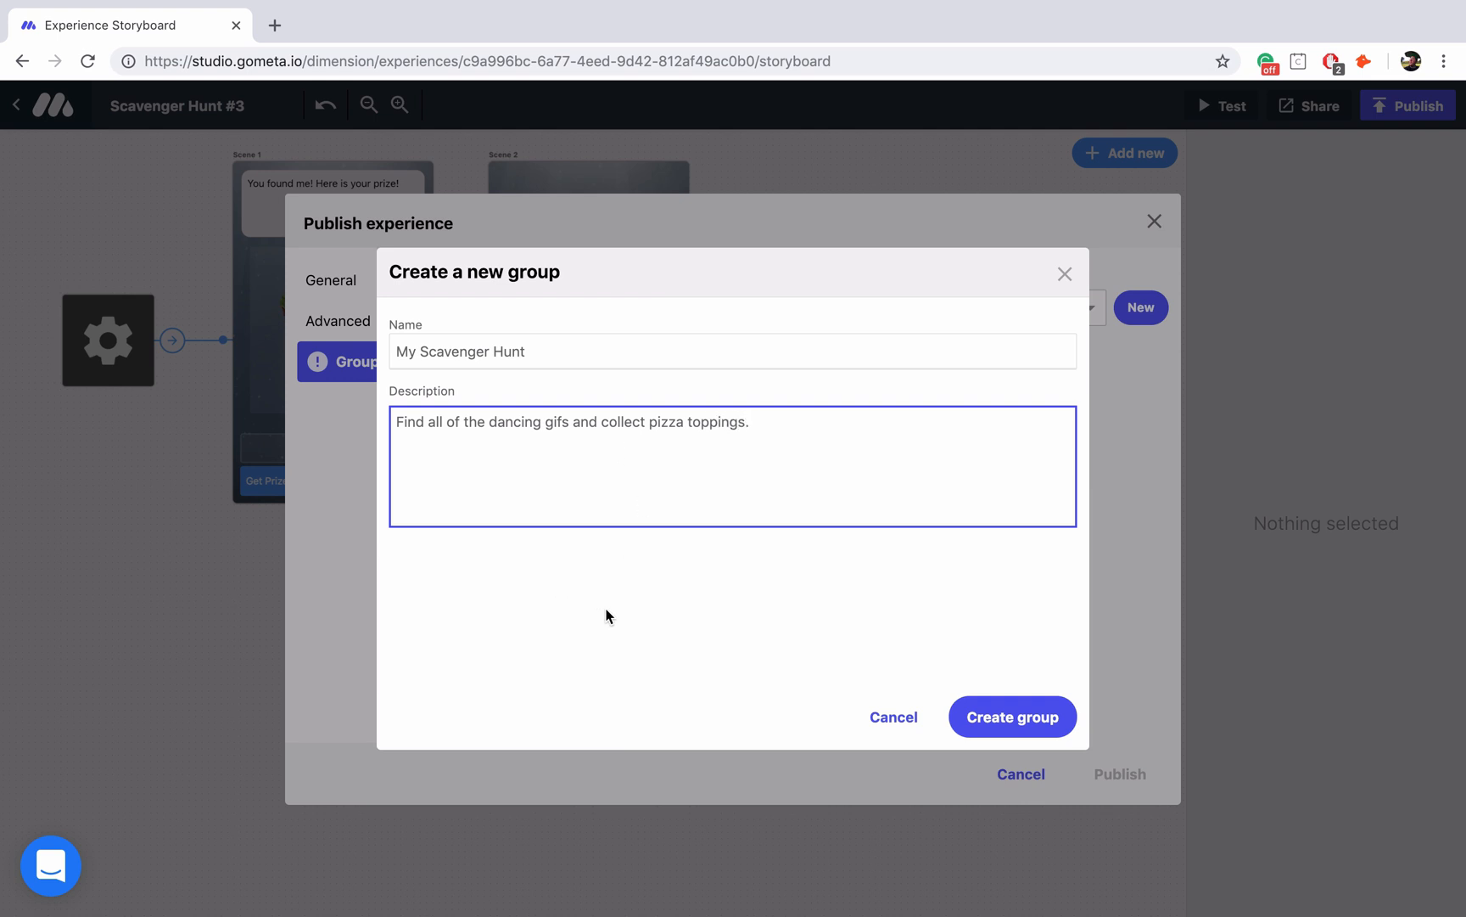
pyautogui.moveTo(893, 611)
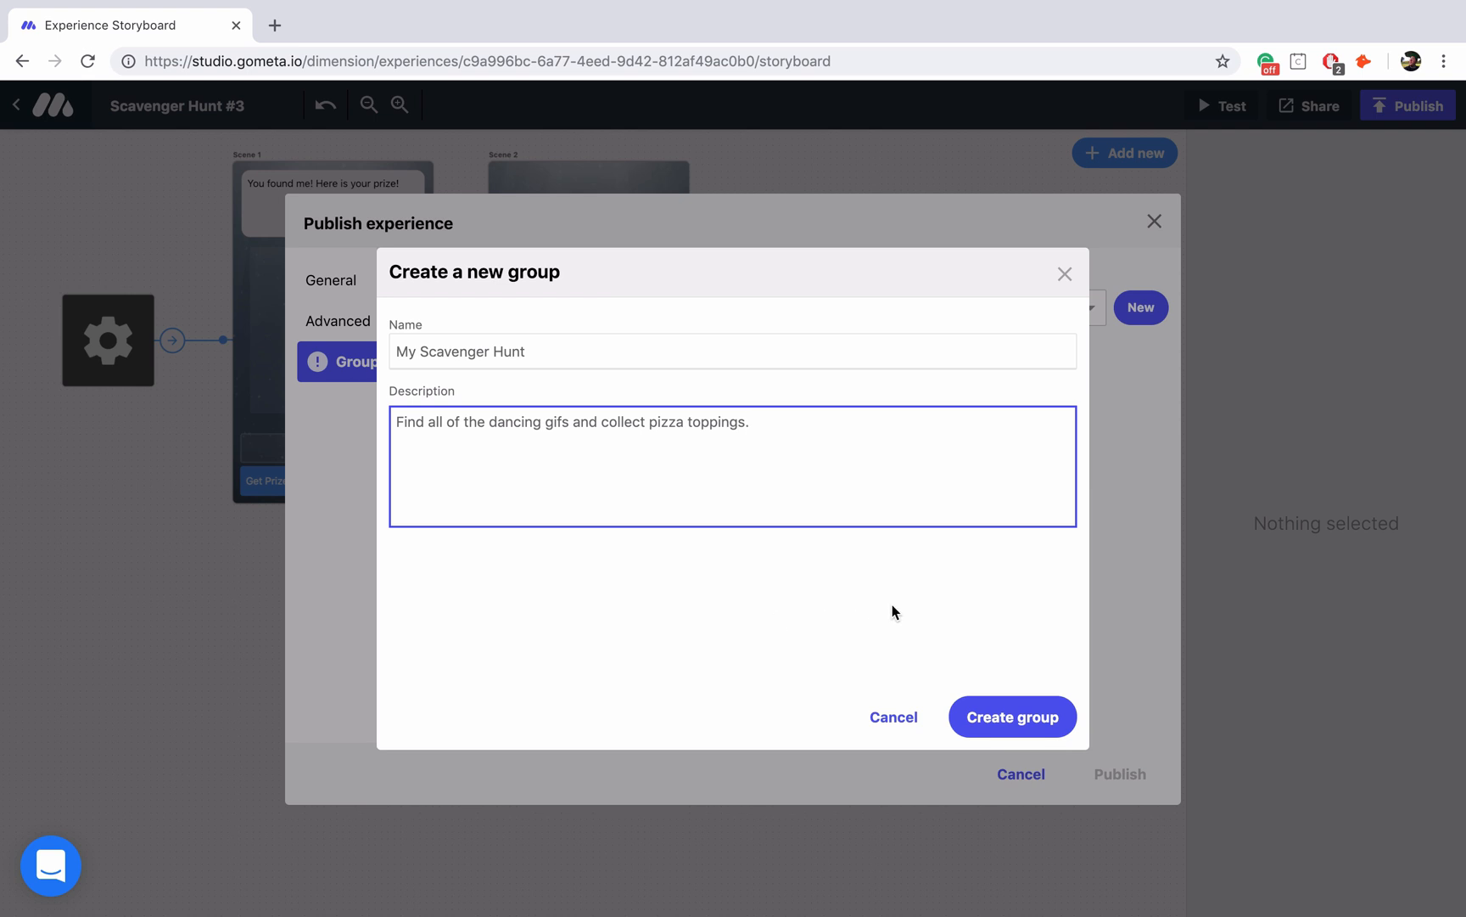
pyautogui.click(1012, 716)
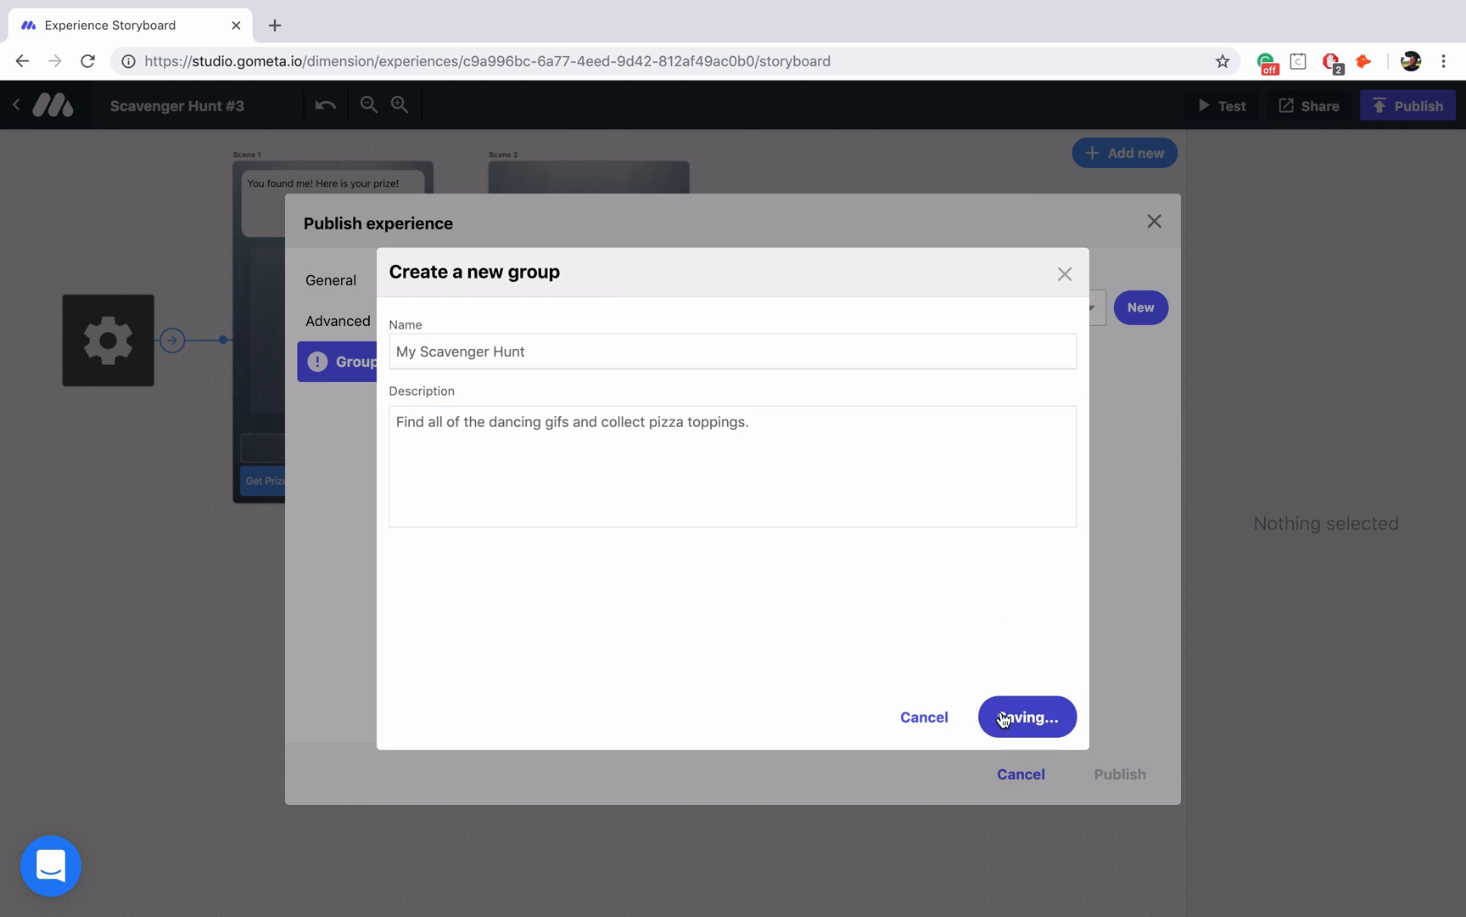
pyautogui.click(1025, 716)
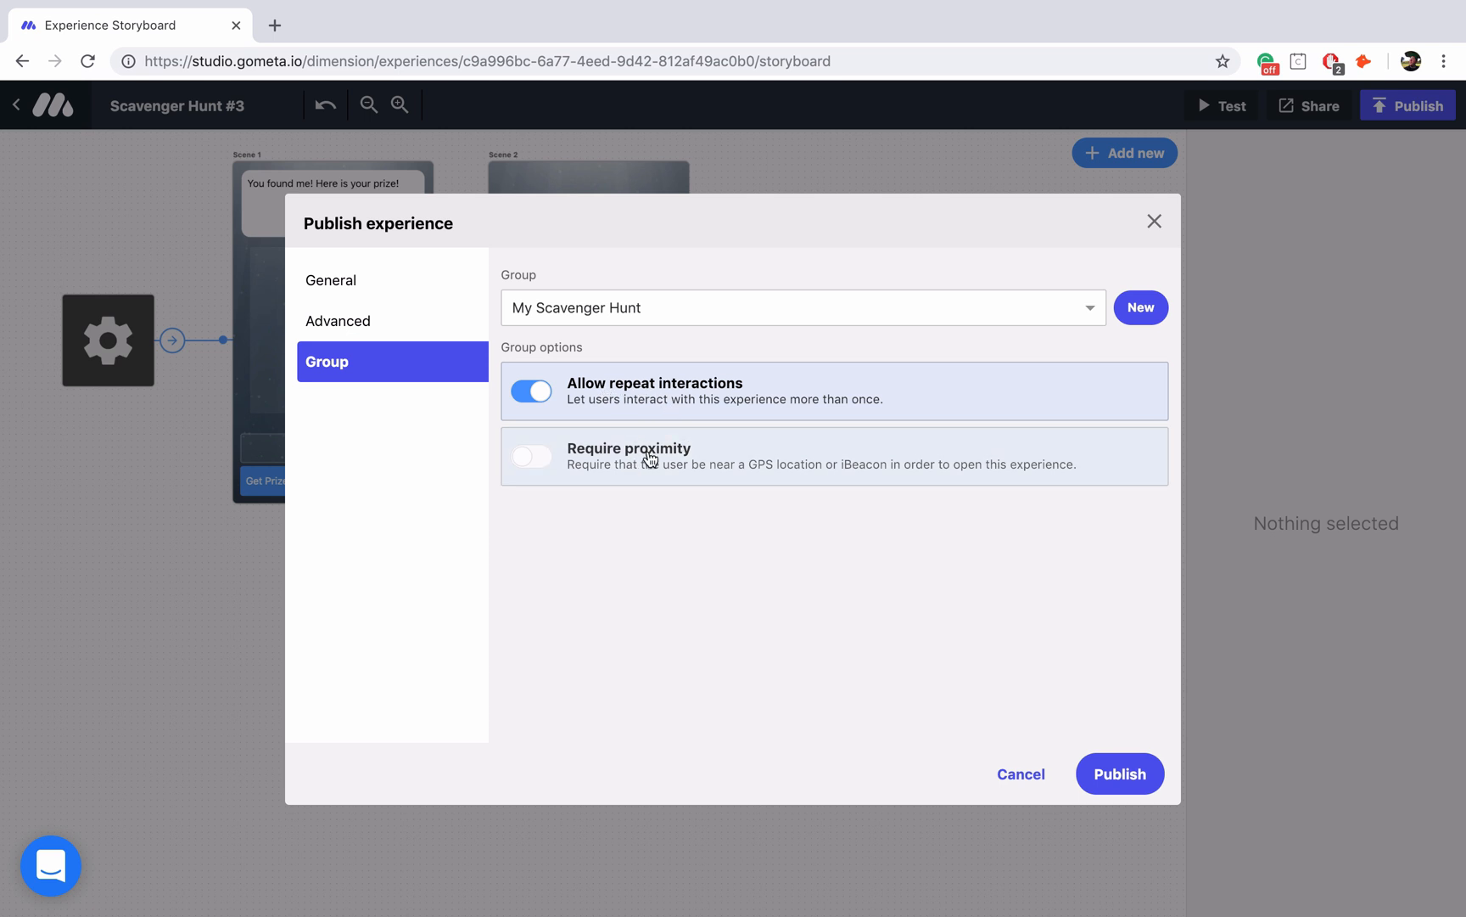
pyautogui.moveTo(751, 387)
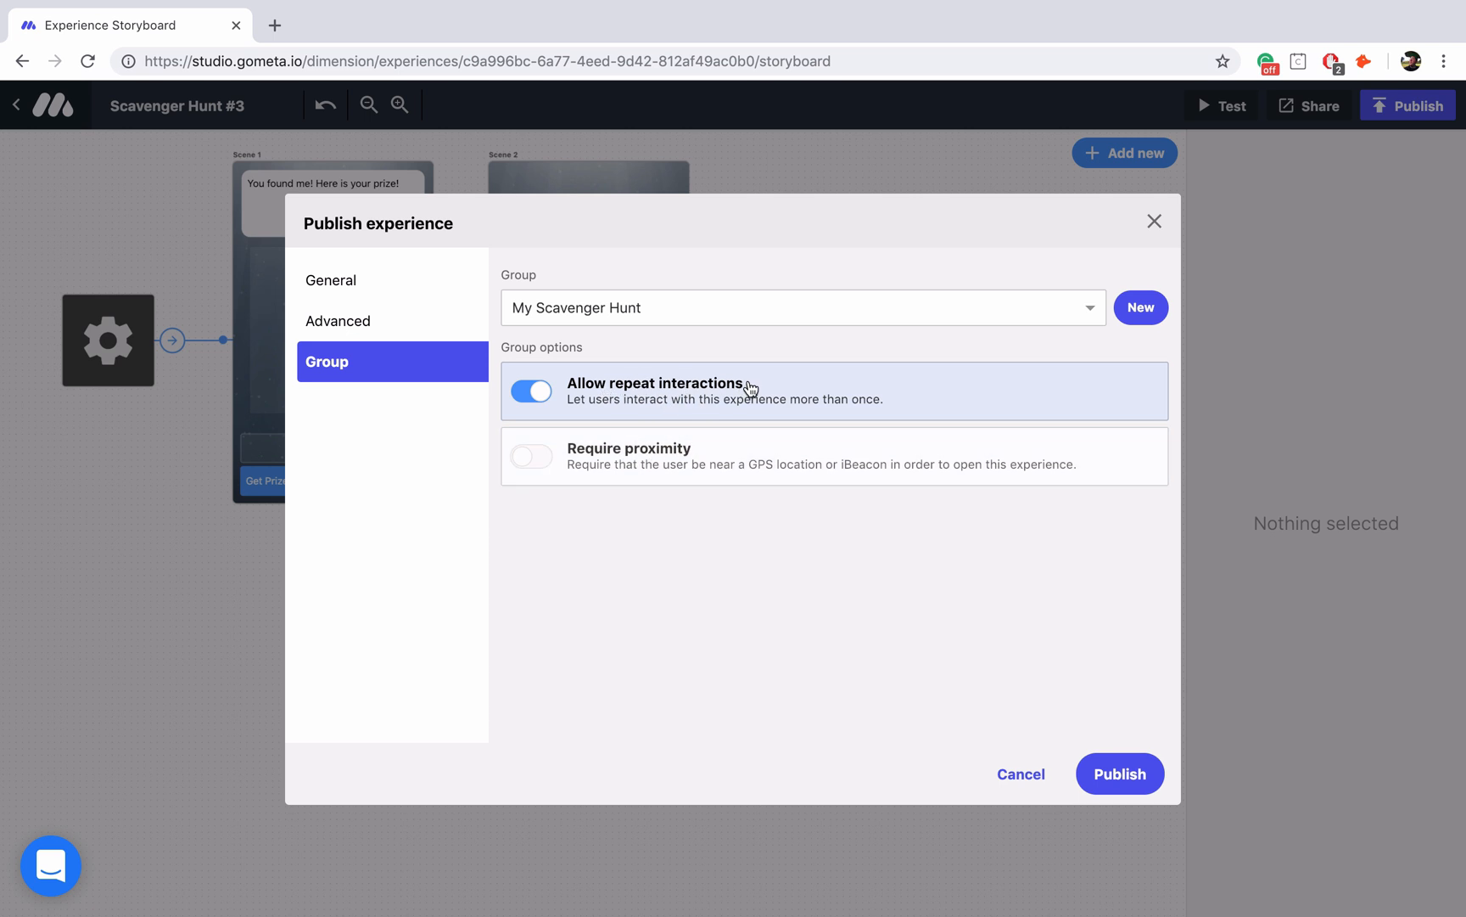
pyautogui.moveTo(667, 390)
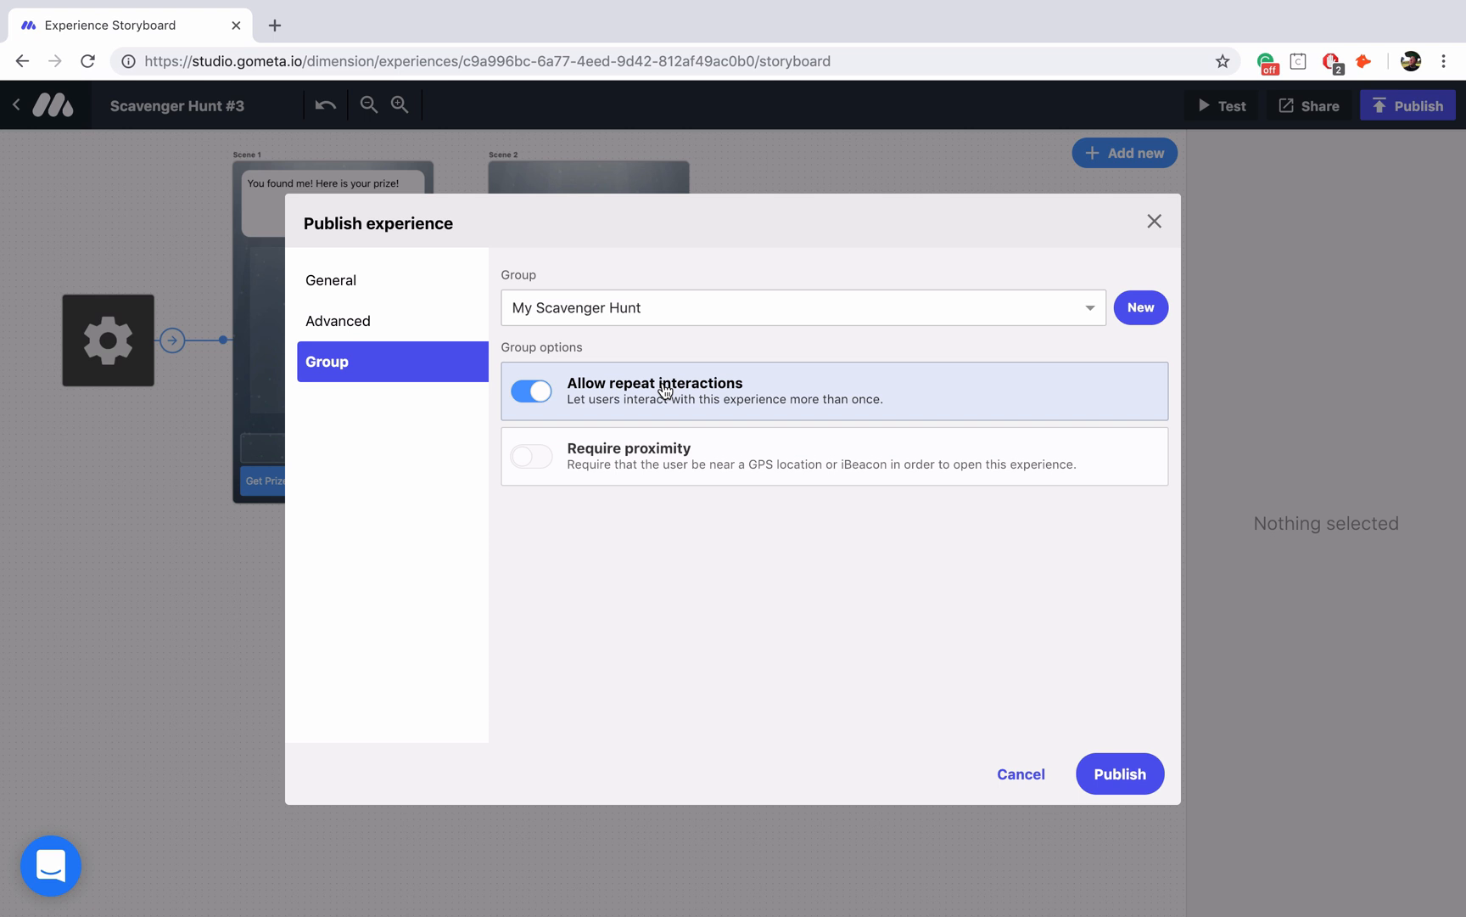
pyautogui.moveTo(687, 444)
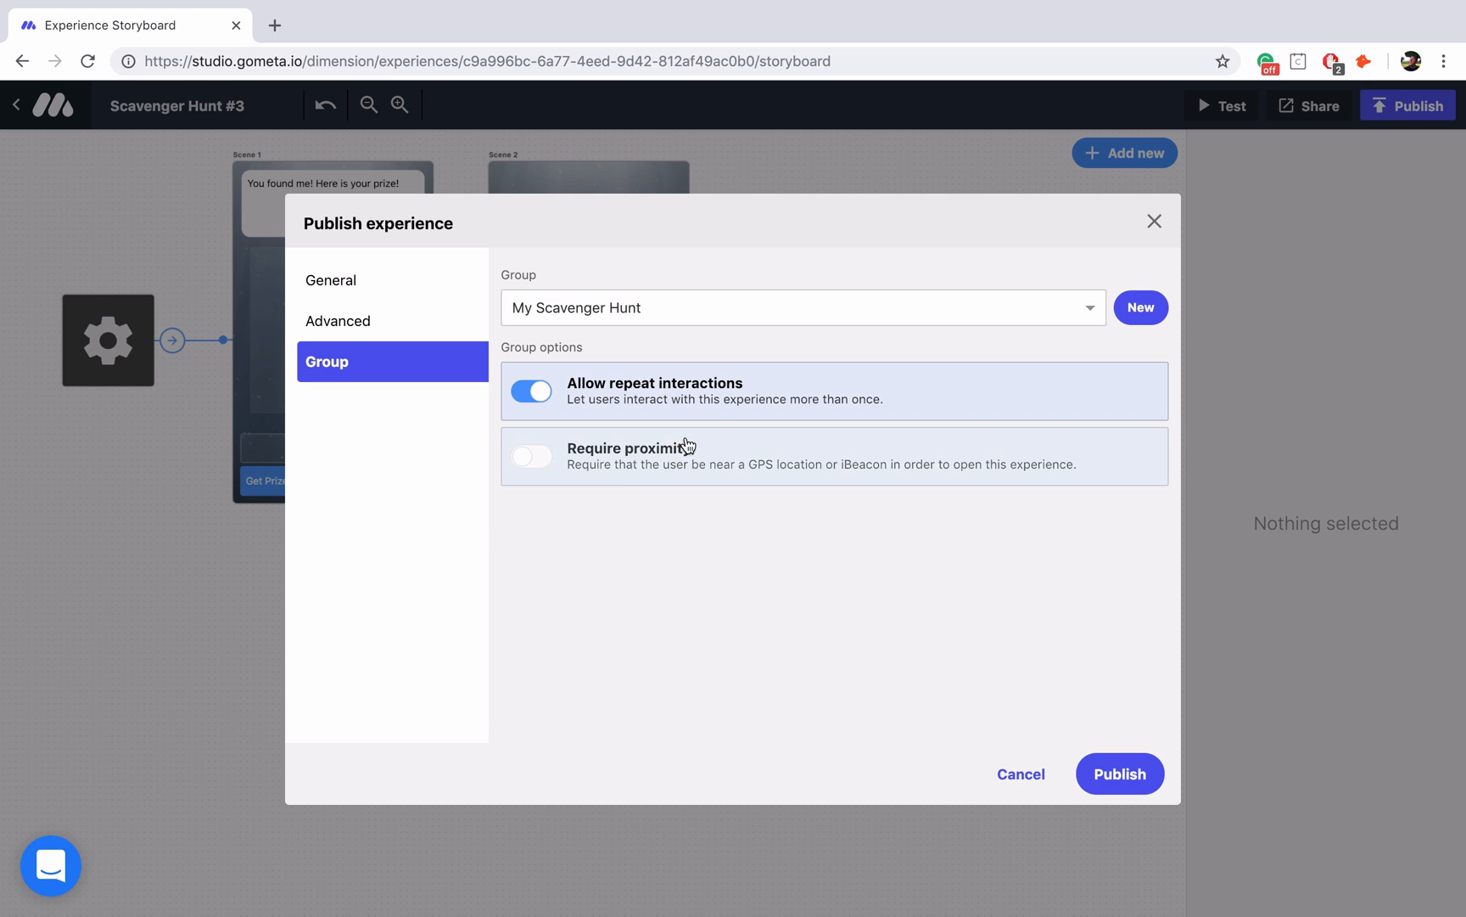
pyautogui.moveTo(563, 411)
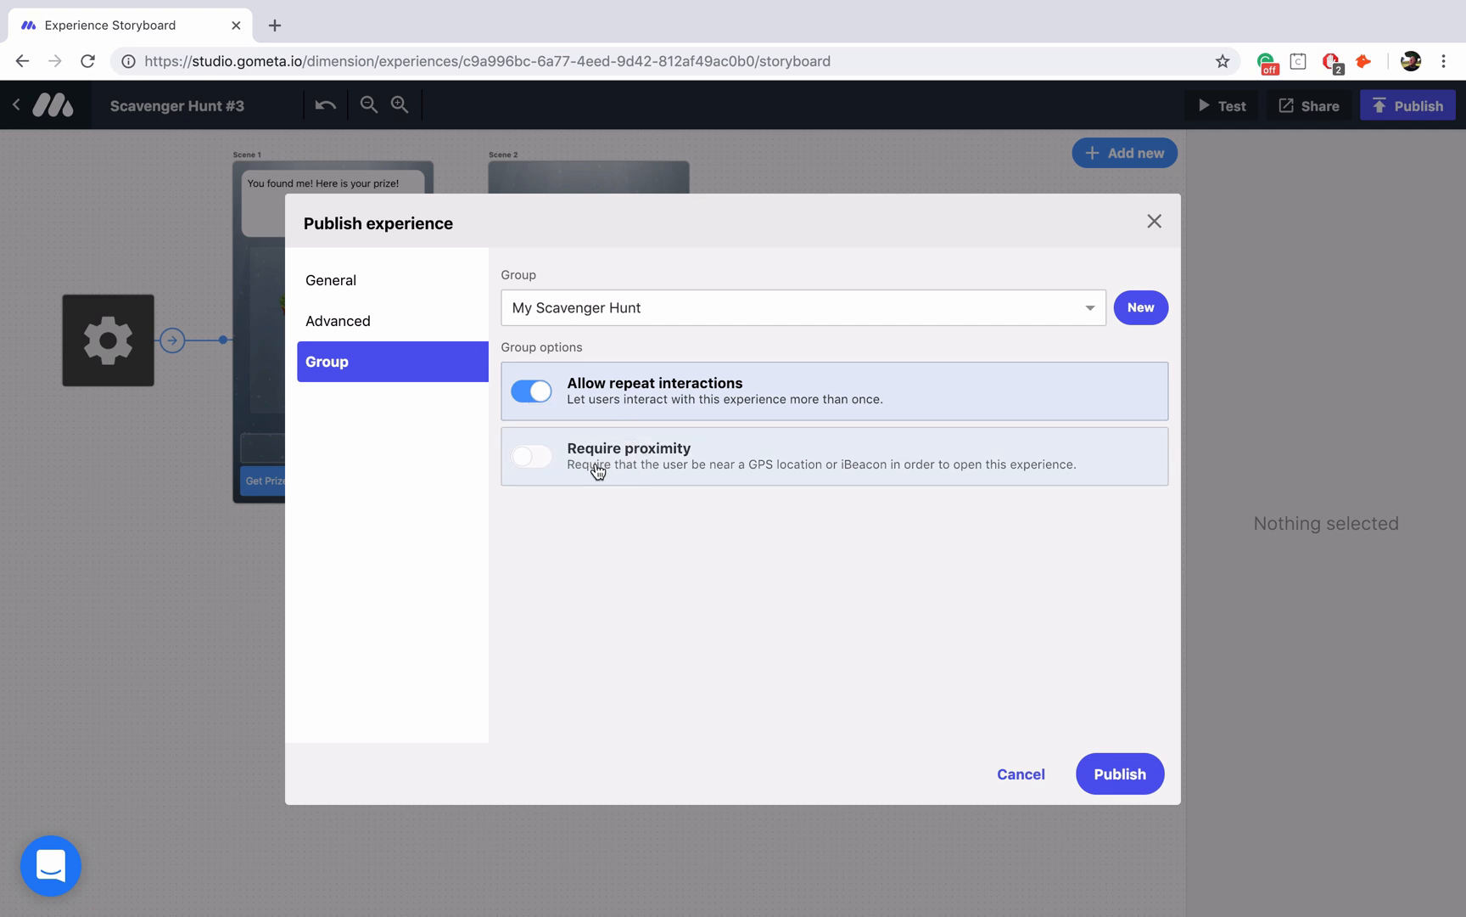
pyautogui.moveTo(563, 471)
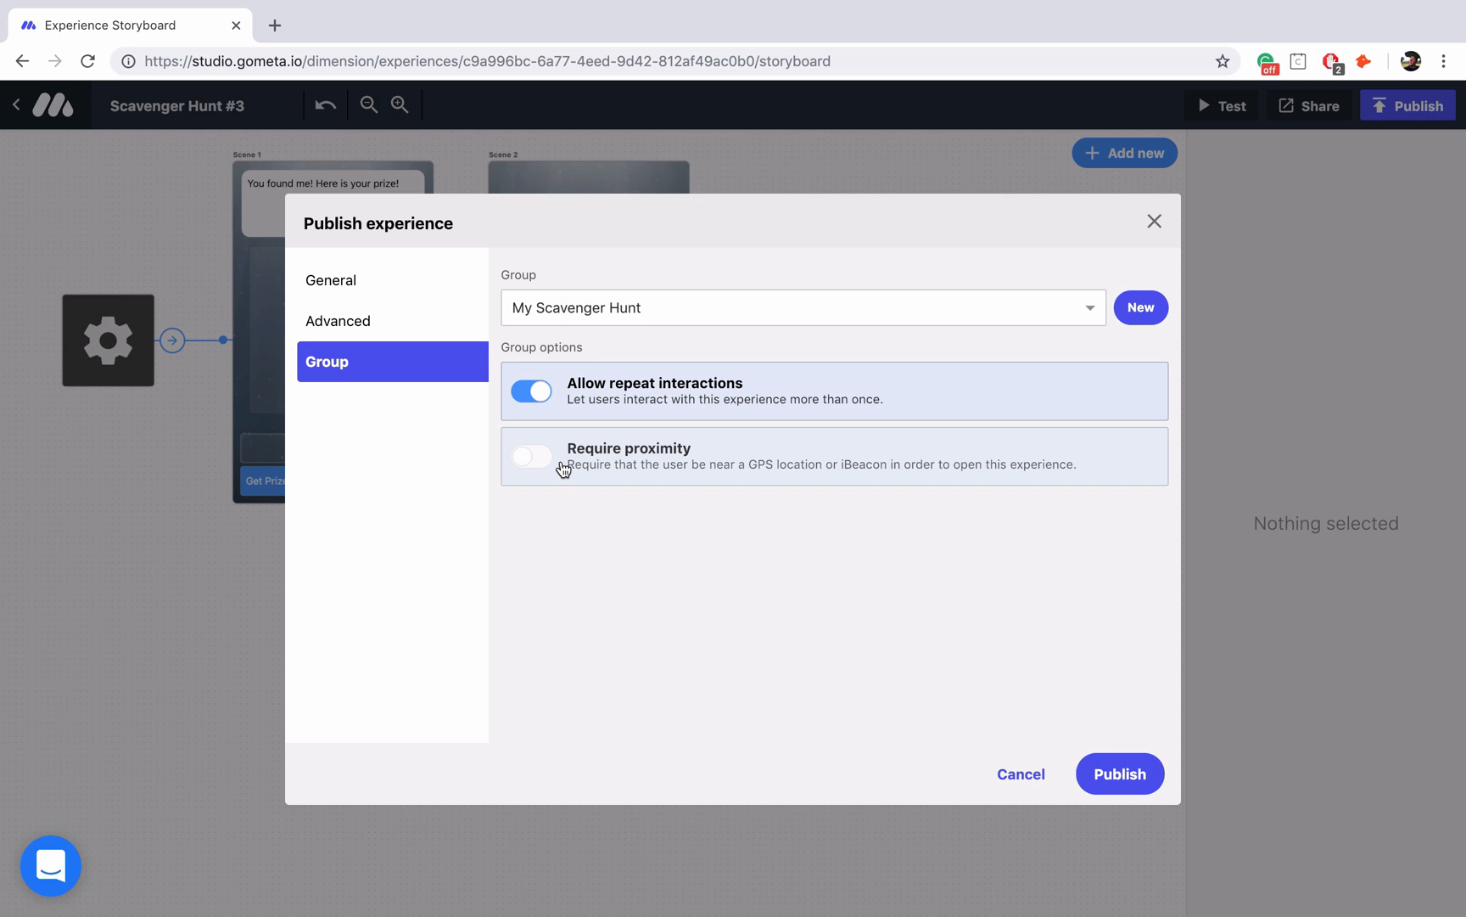
# - Turn on Require proximity so the Locations list appears
pyautogui.click(531, 456)
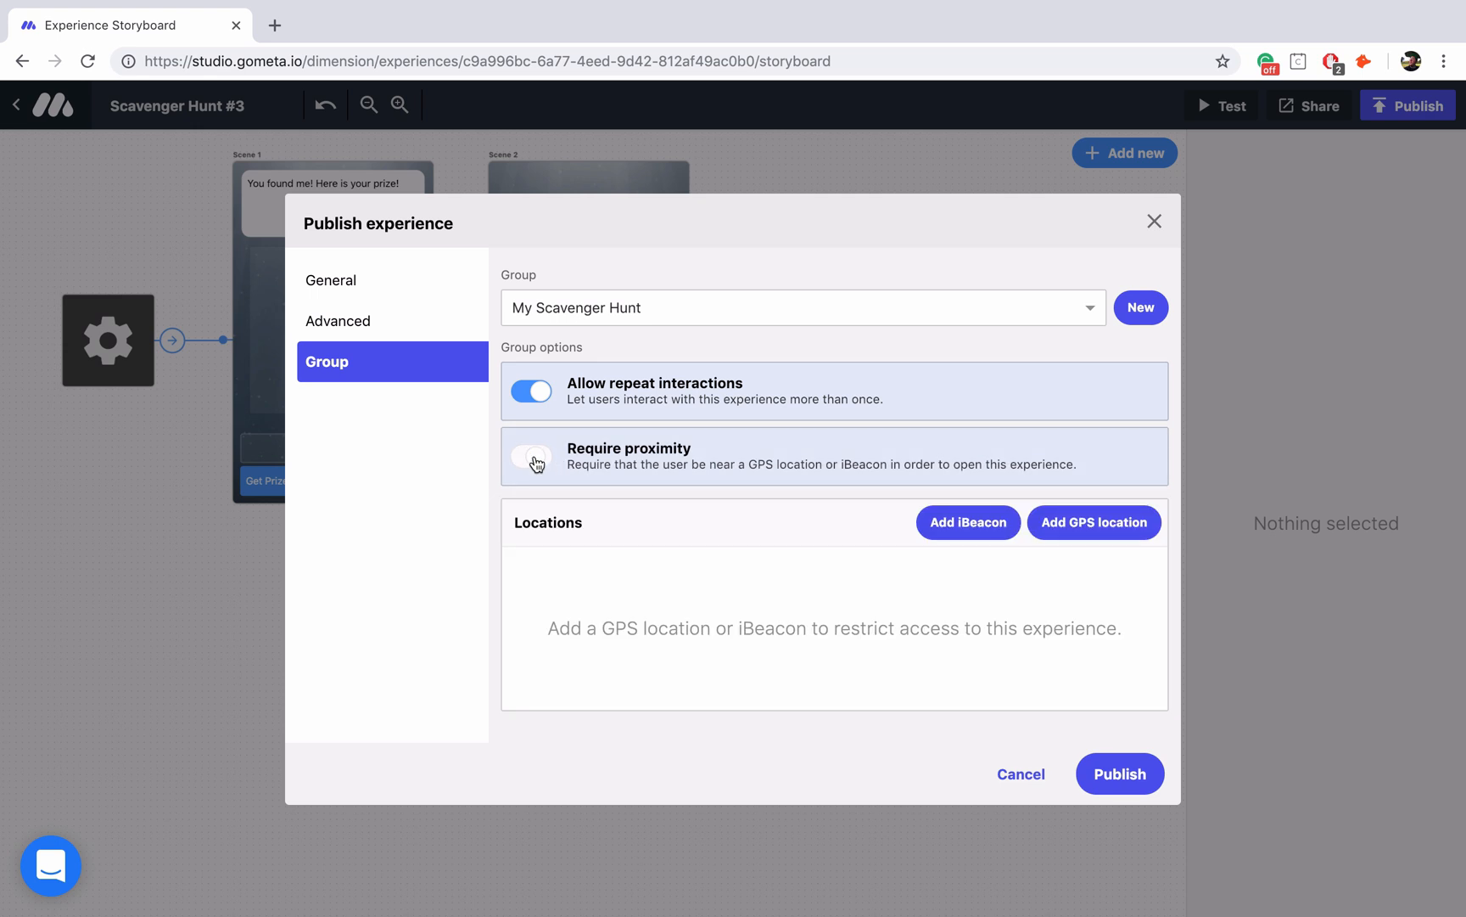
pyautogui.click(529, 457)
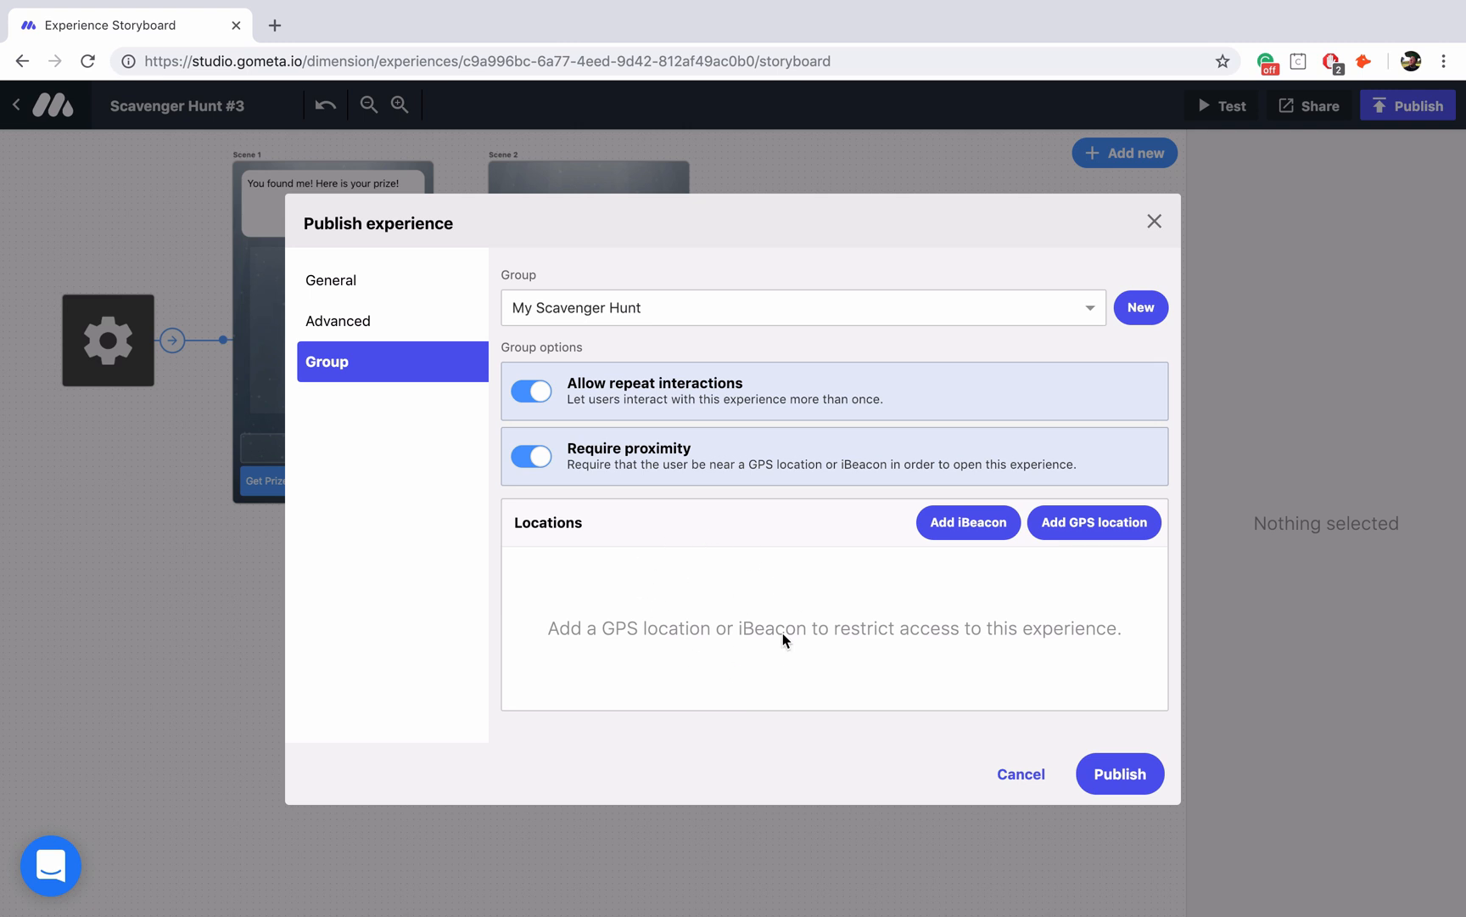
pyautogui.moveTo(839, 584)
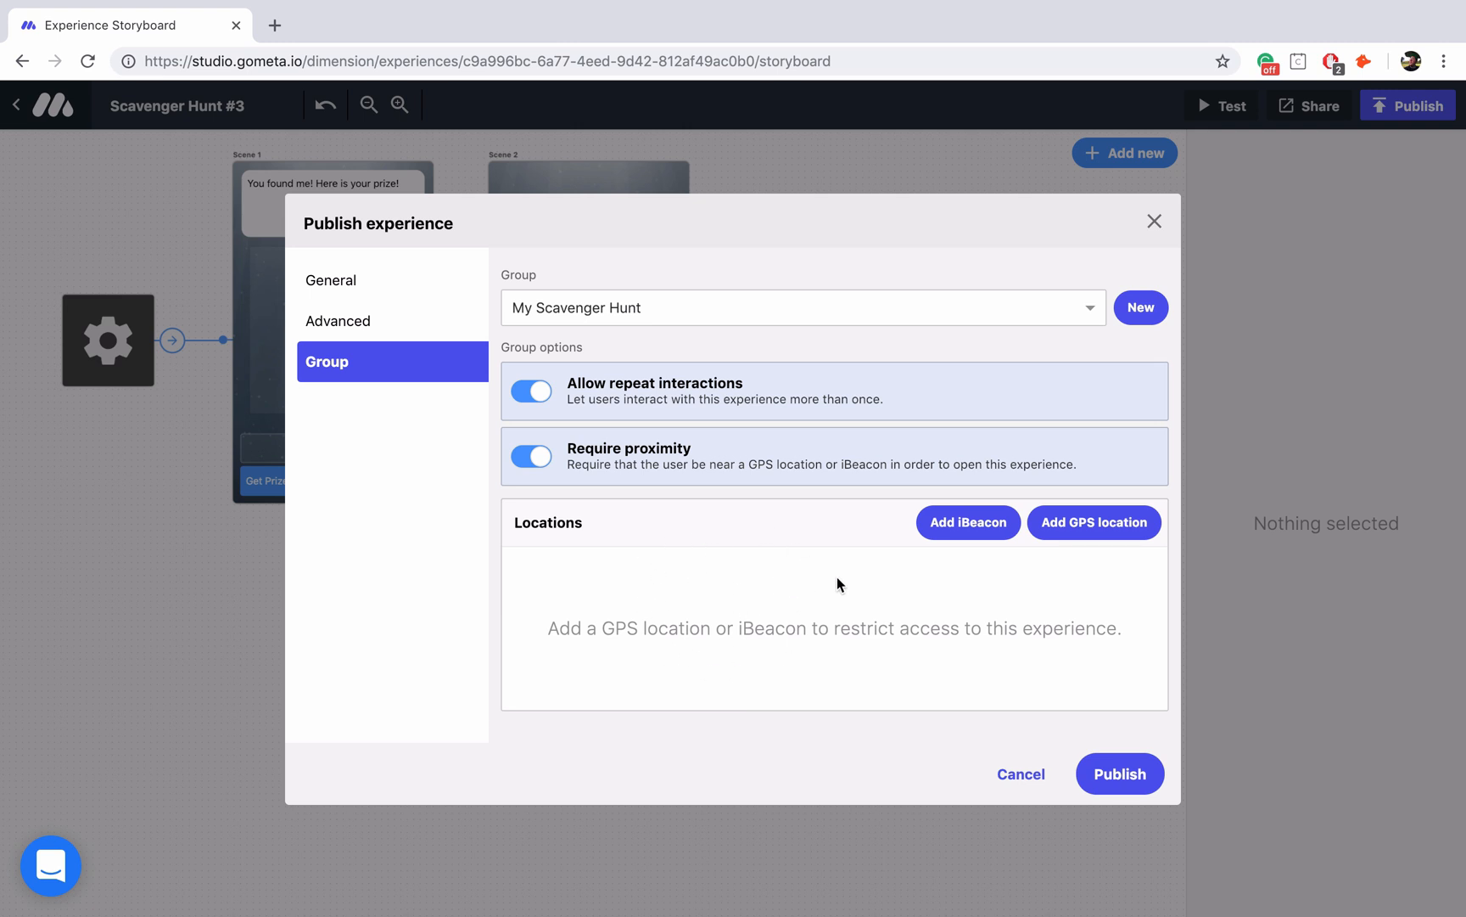
pyautogui.moveTo(967, 521)
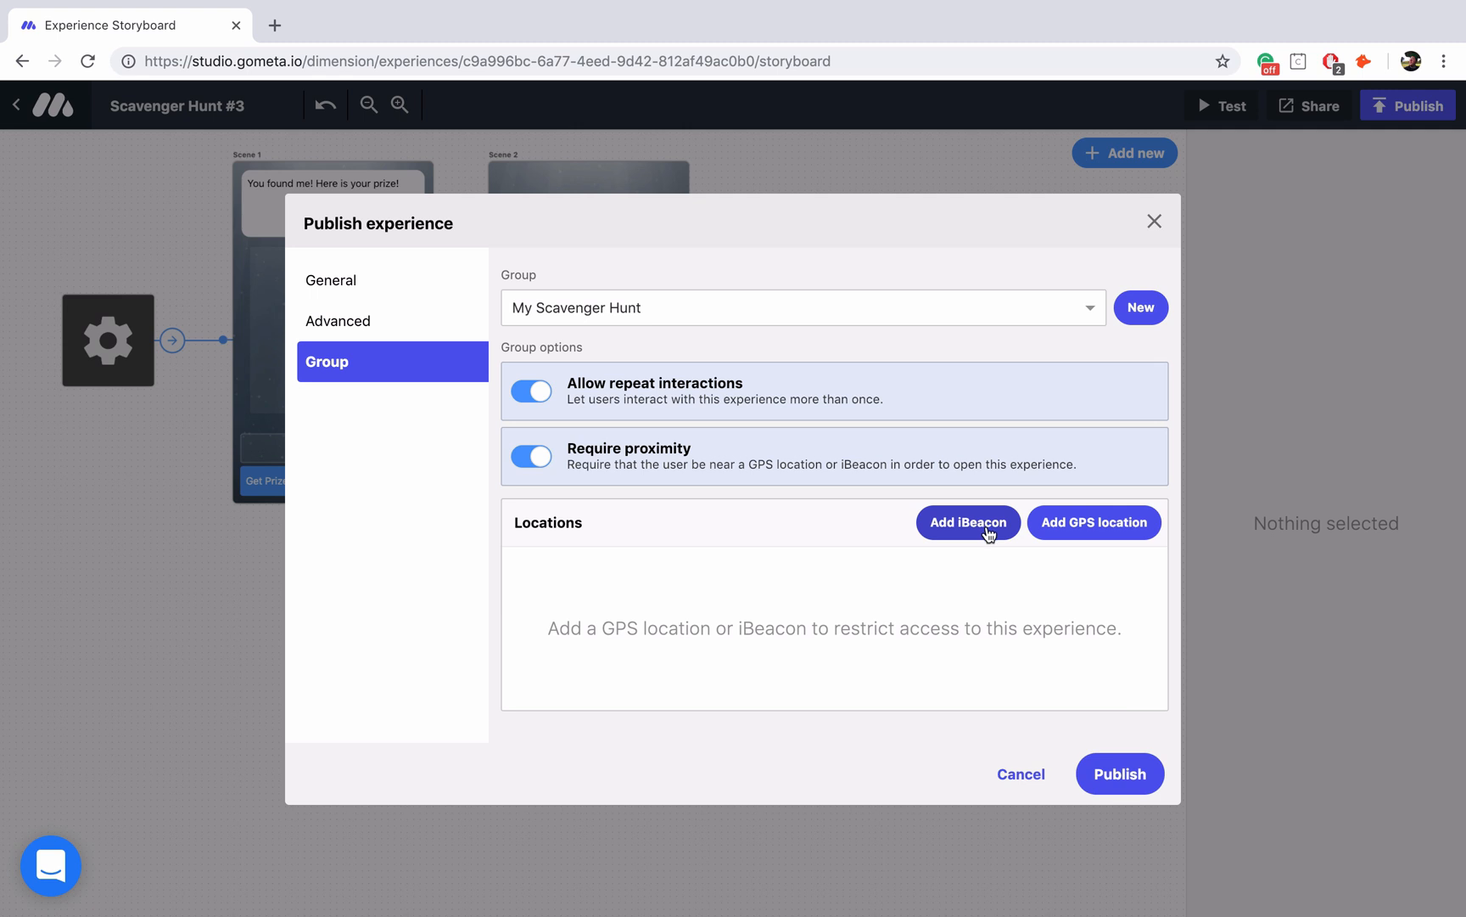
pyautogui.moveTo(1093, 521)
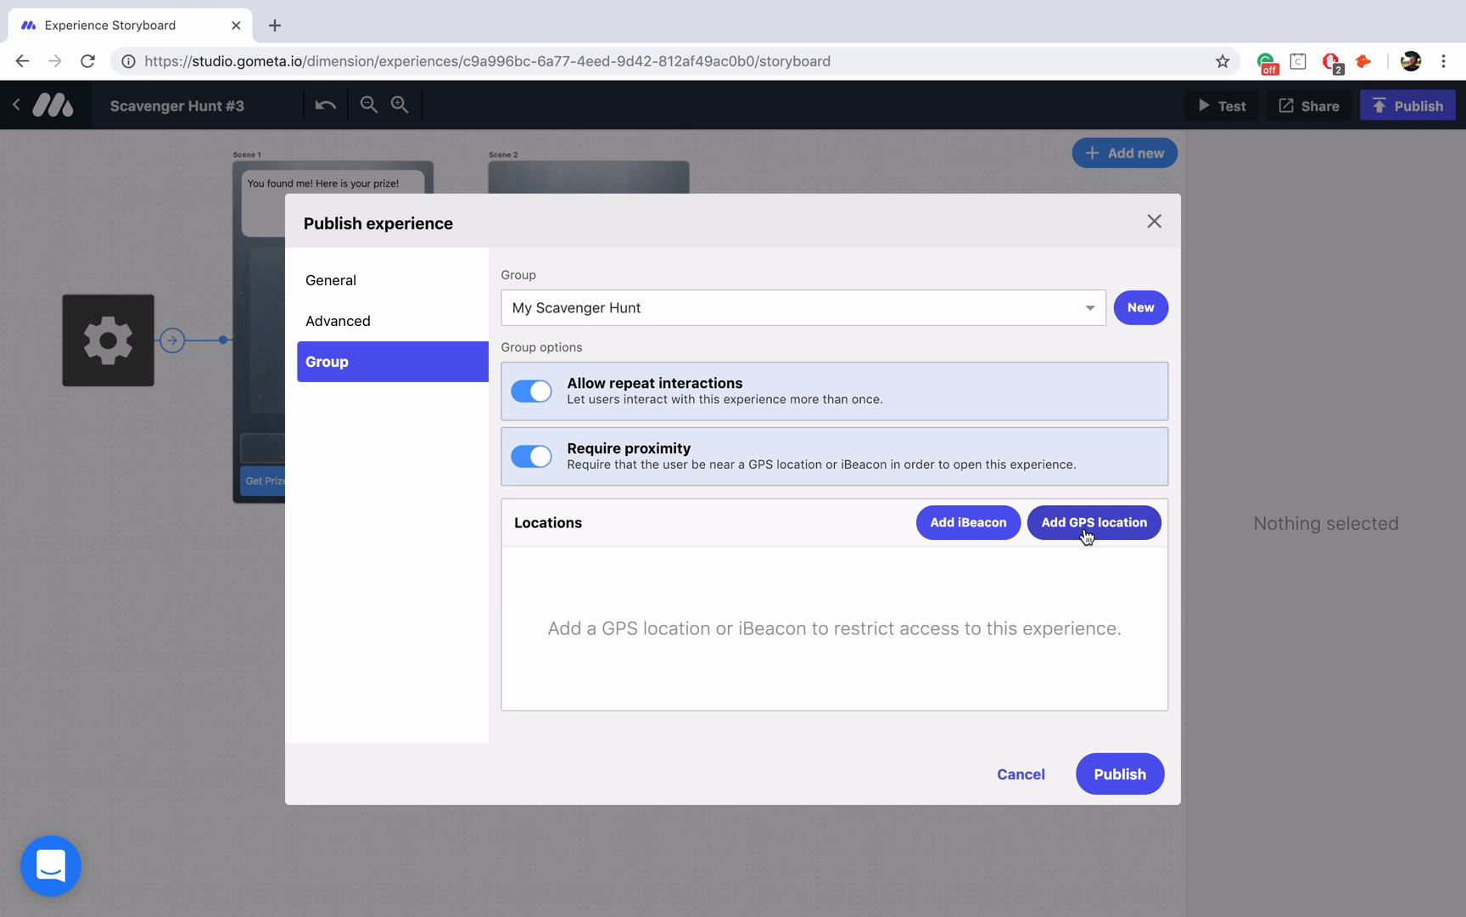
pyautogui.moveTo(1064, 539)
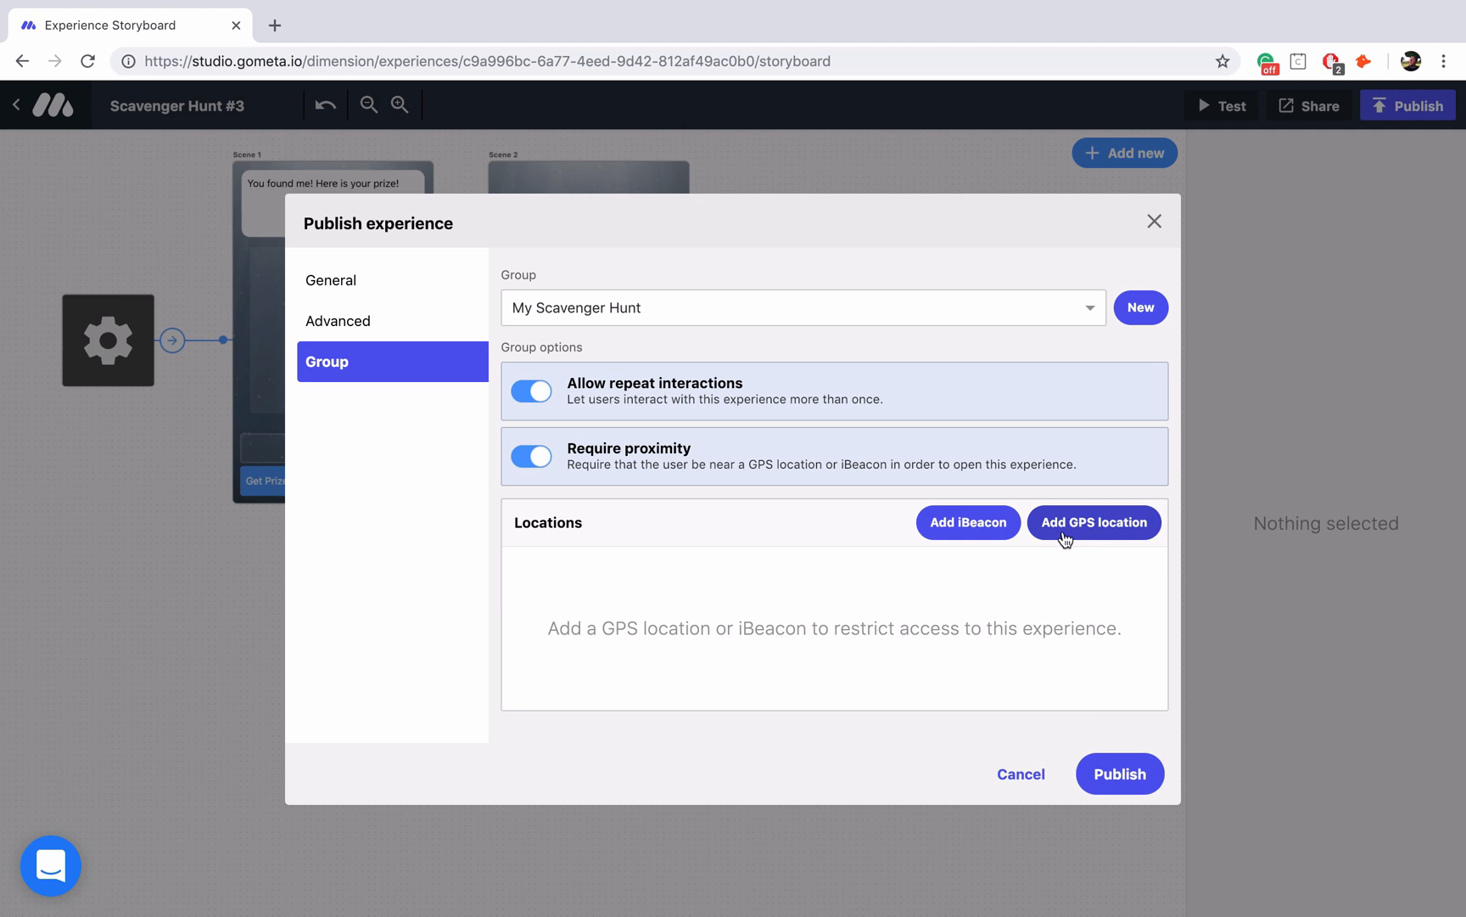
# - Add a GPS location and reveal the map's latitude and longitude fields
pyautogui.click(1093, 521)
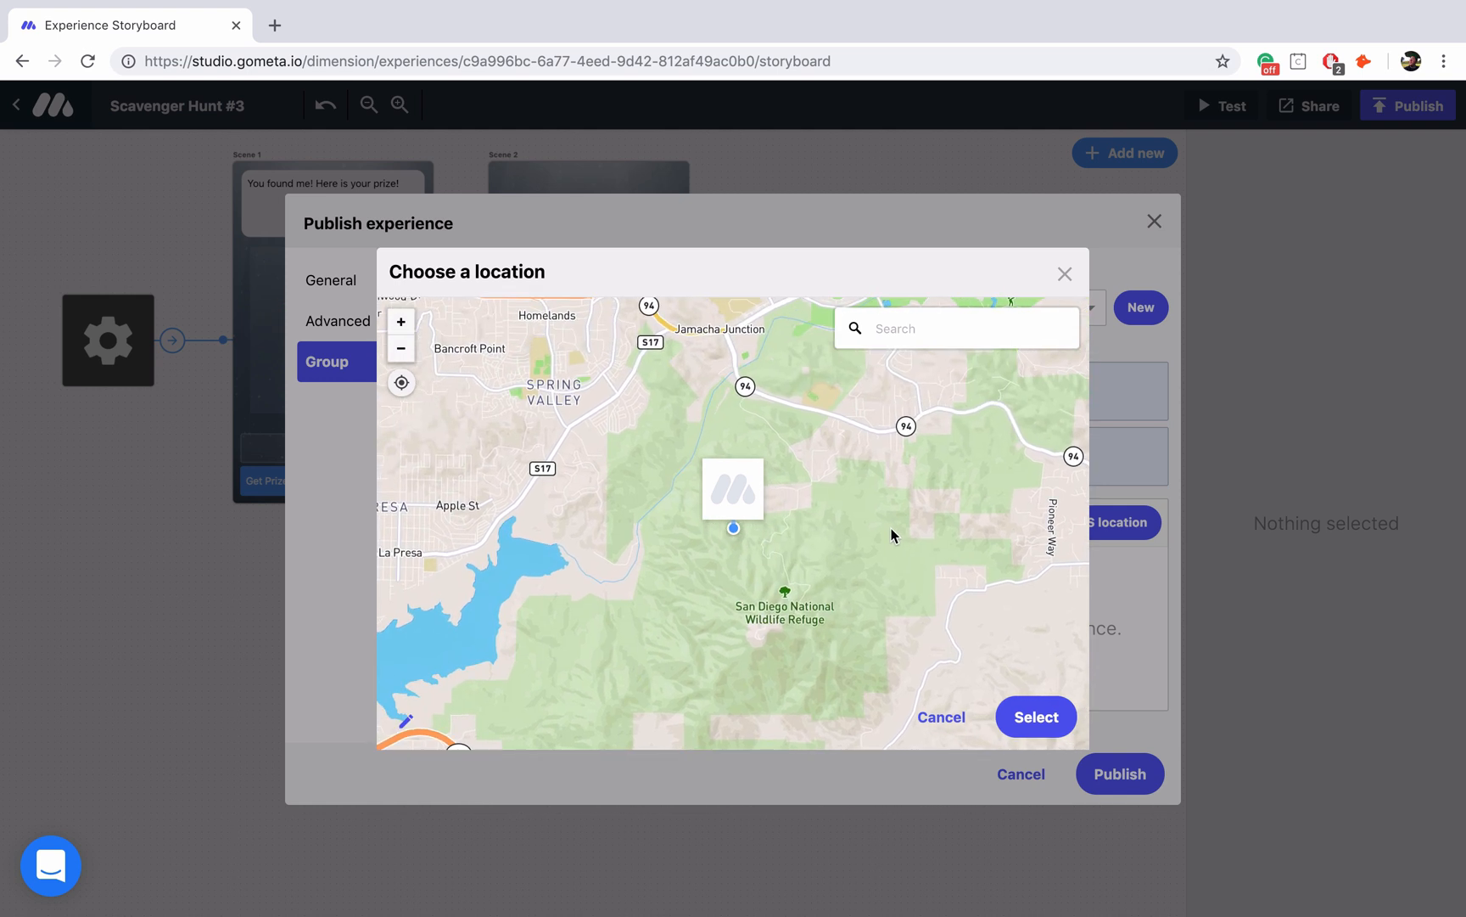
pyautogui.moveTo(891, 534); pyautogui.dragTo(815, 506)
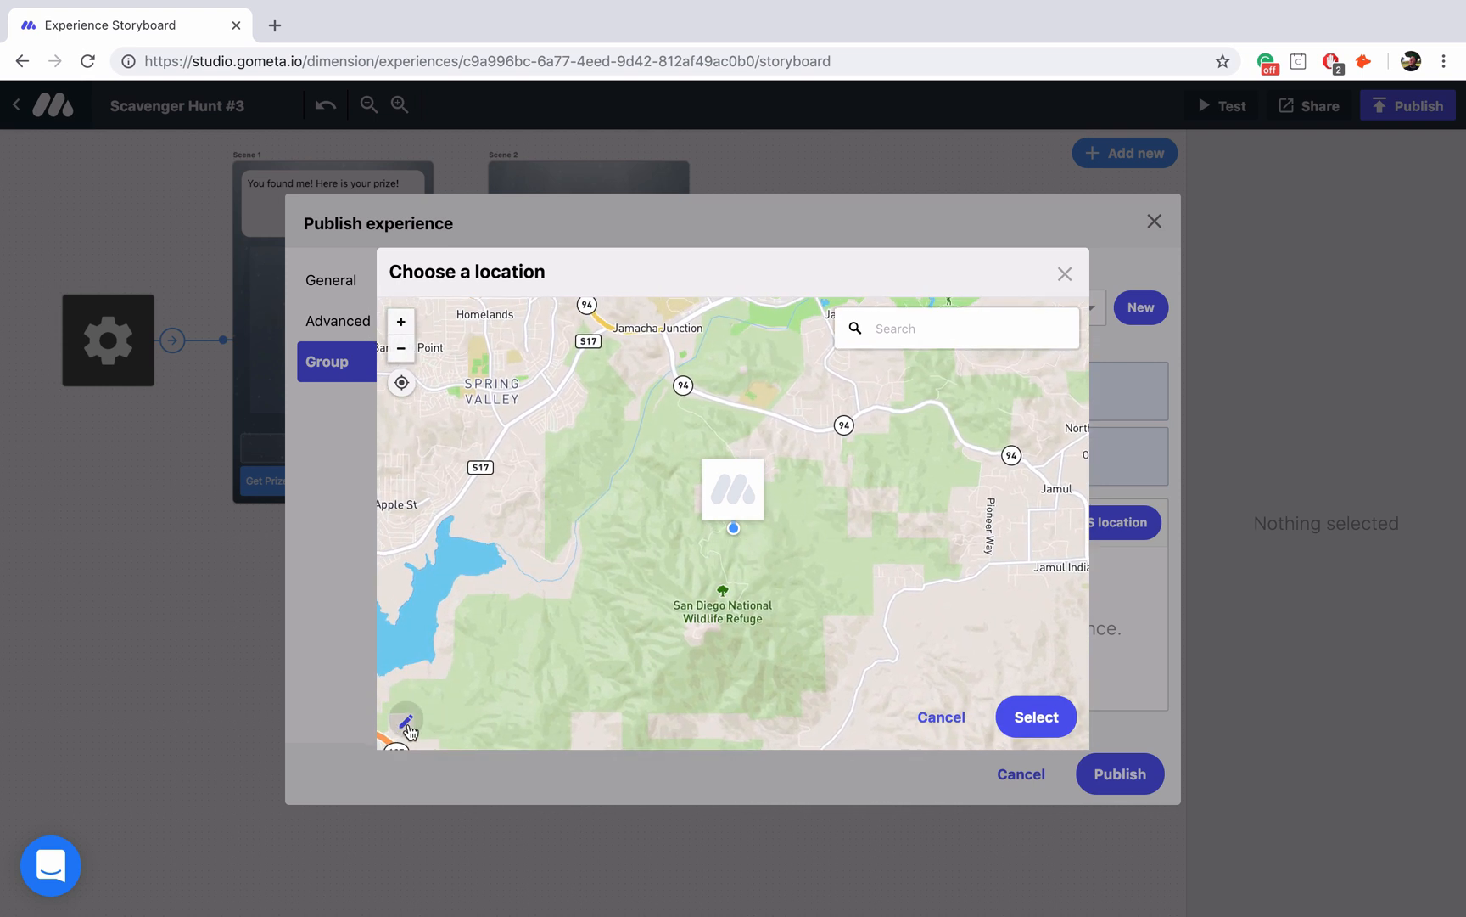
pyautogui.click(406, 721)
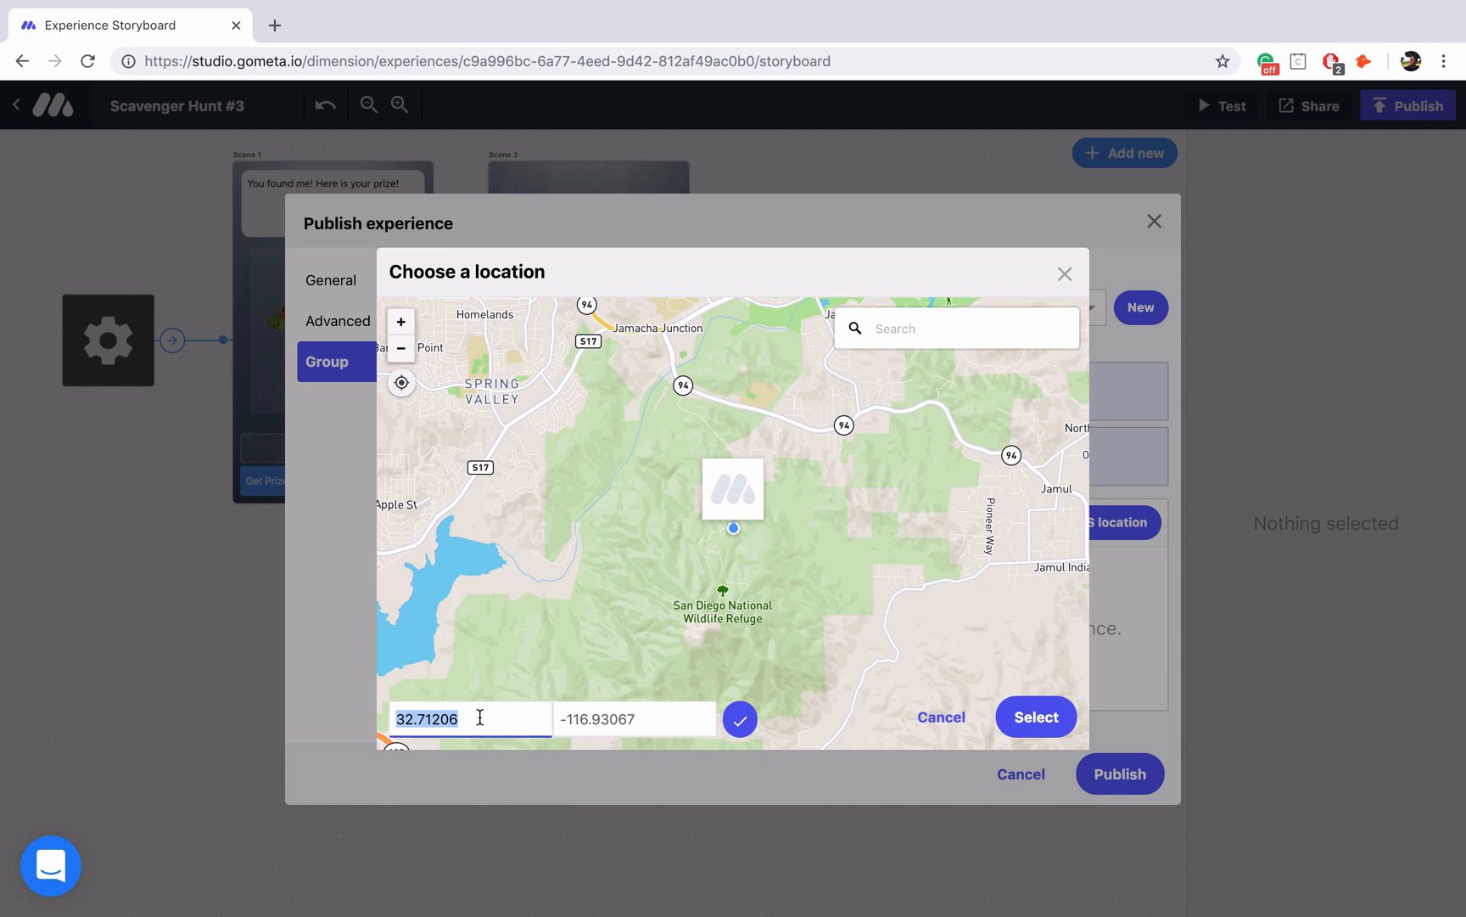
pyautogui.moveTo(575, 632)
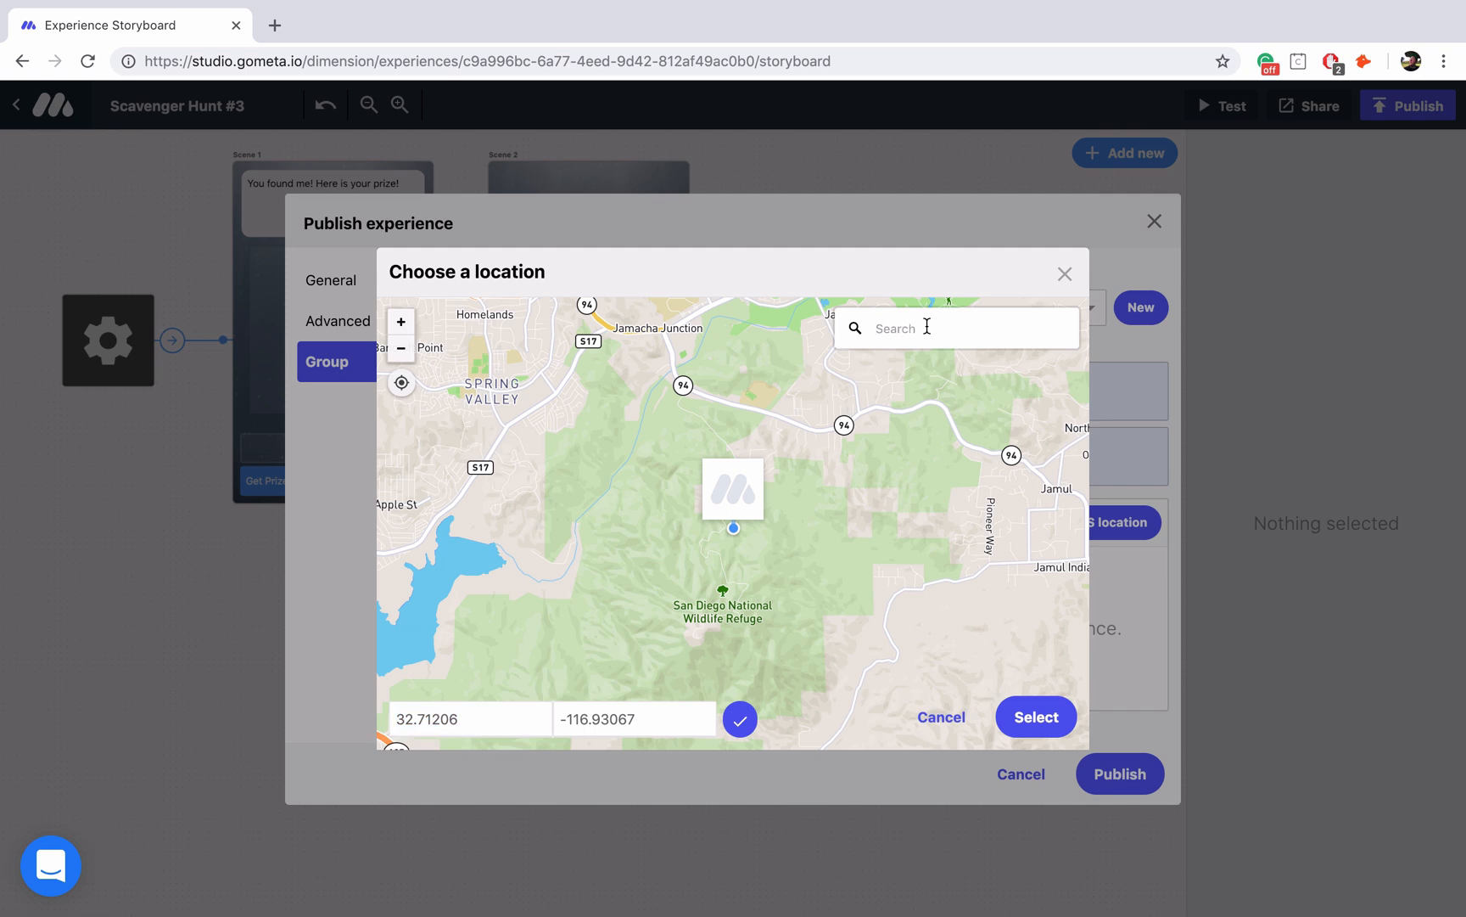
# - Find Balboa Park, San Diego and place the pin just south of Casa del Prado
pyautogui.write('Balboa Park, San Diego, Califo')
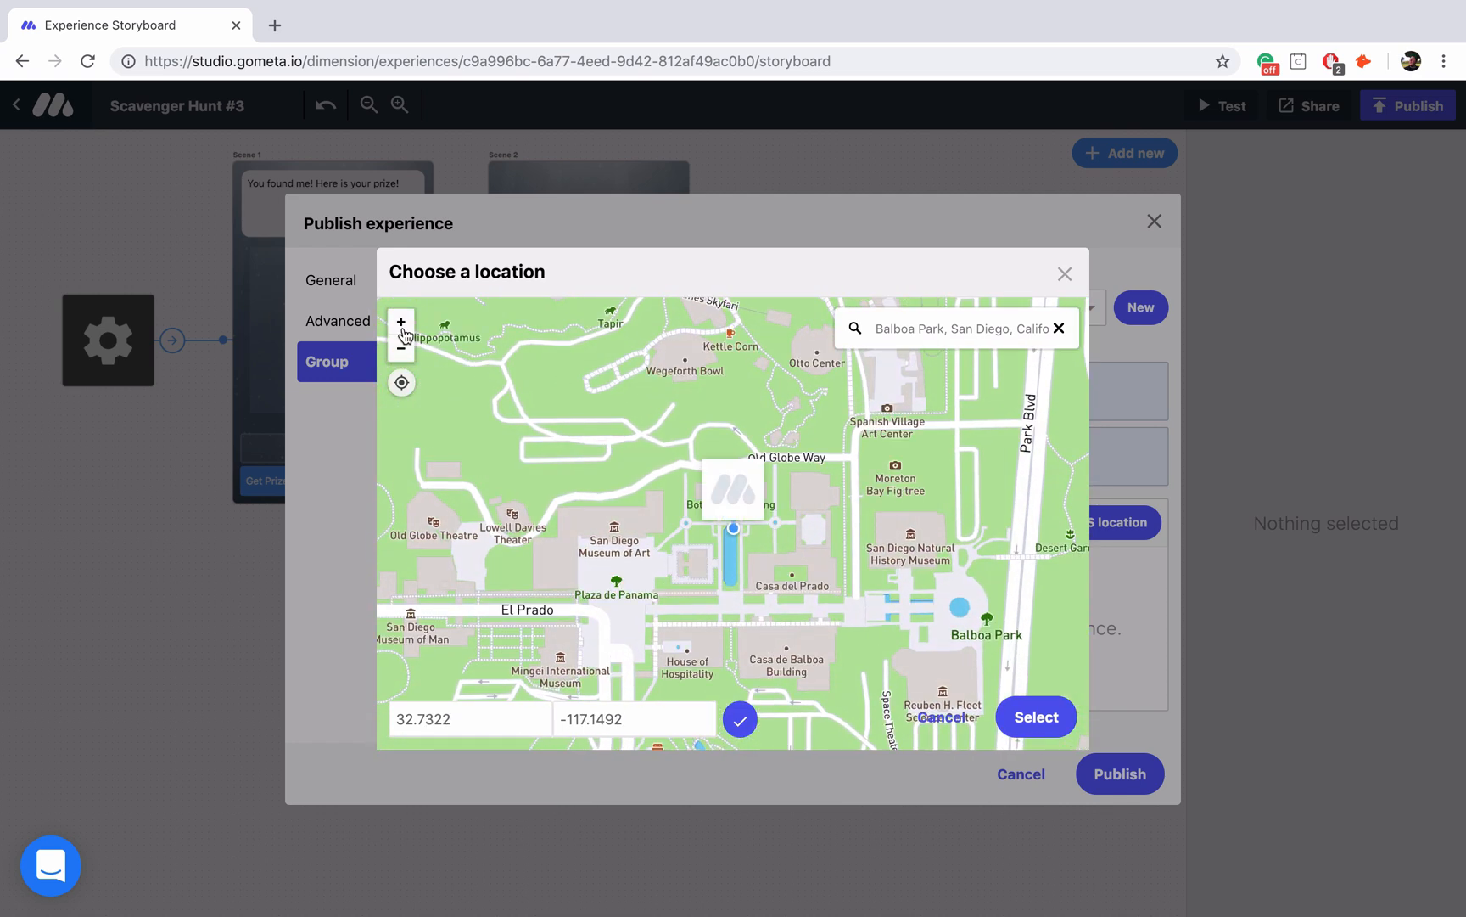
pyautogui.click(401, 321)
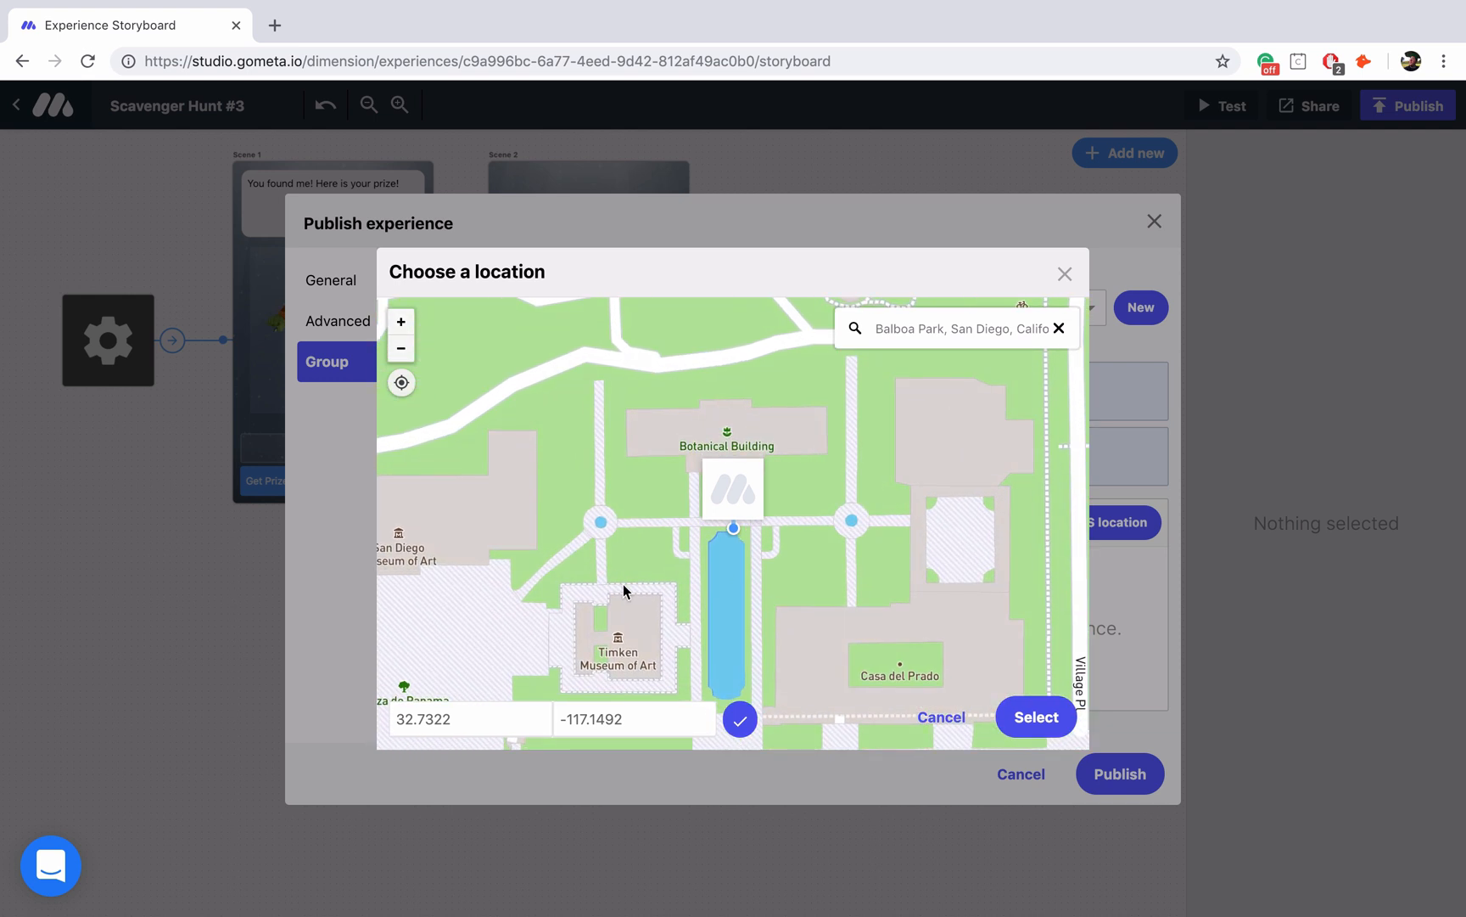
pyautogui.moveTo(625, 590); pyautogui.dragTo(557, 439)
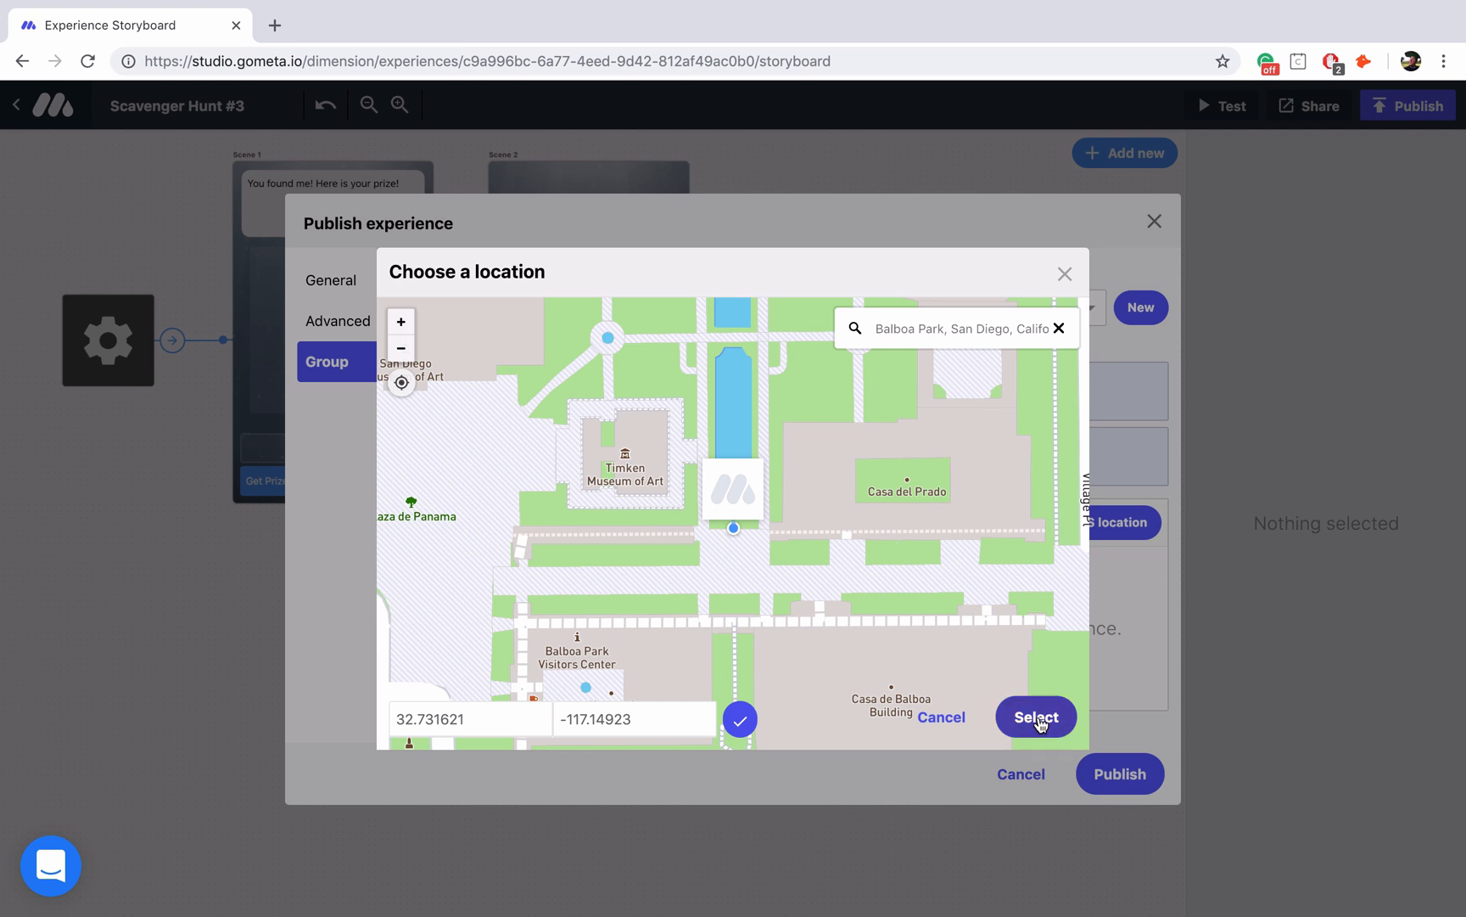
# - Confirm the Balboa Park location and publish the experience with it required
pyautogui.click(1034, 716)
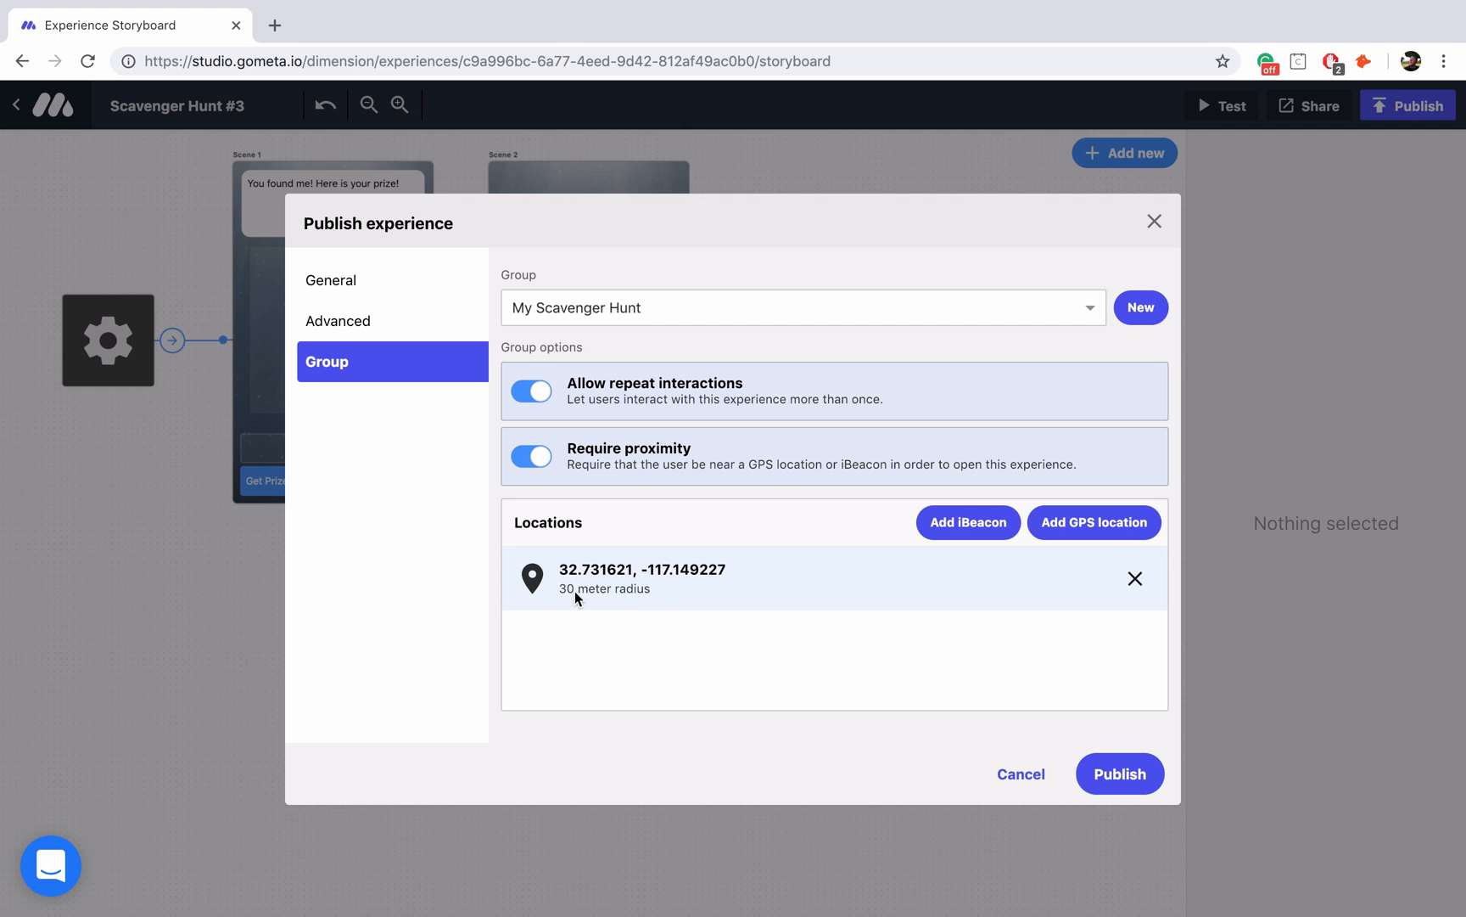
pyautogui.moveTo(660, 599)
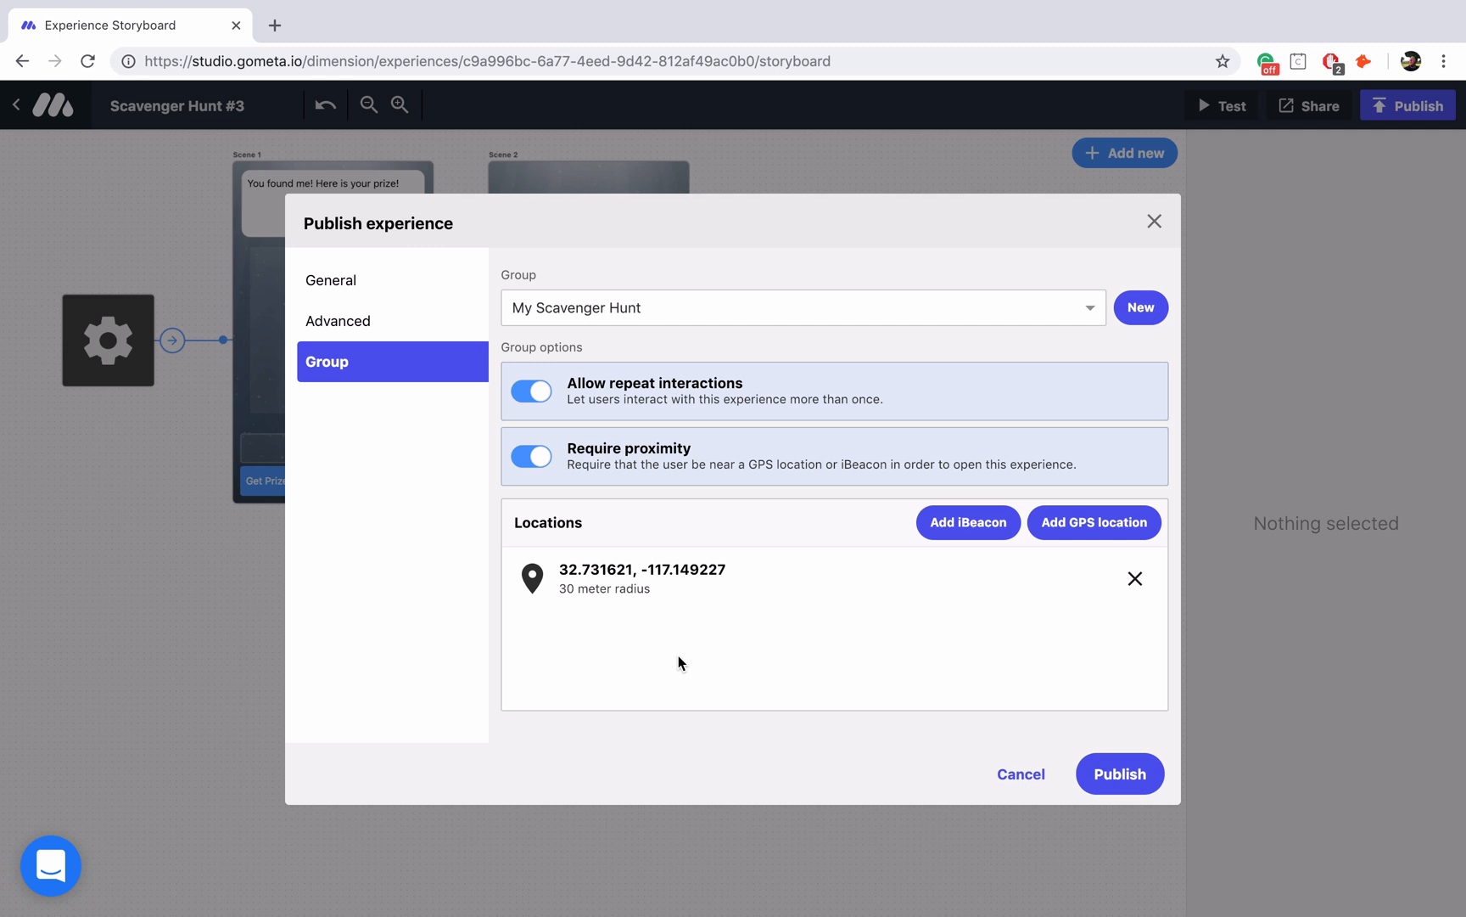
pyautogui.moveTo(984, 711)
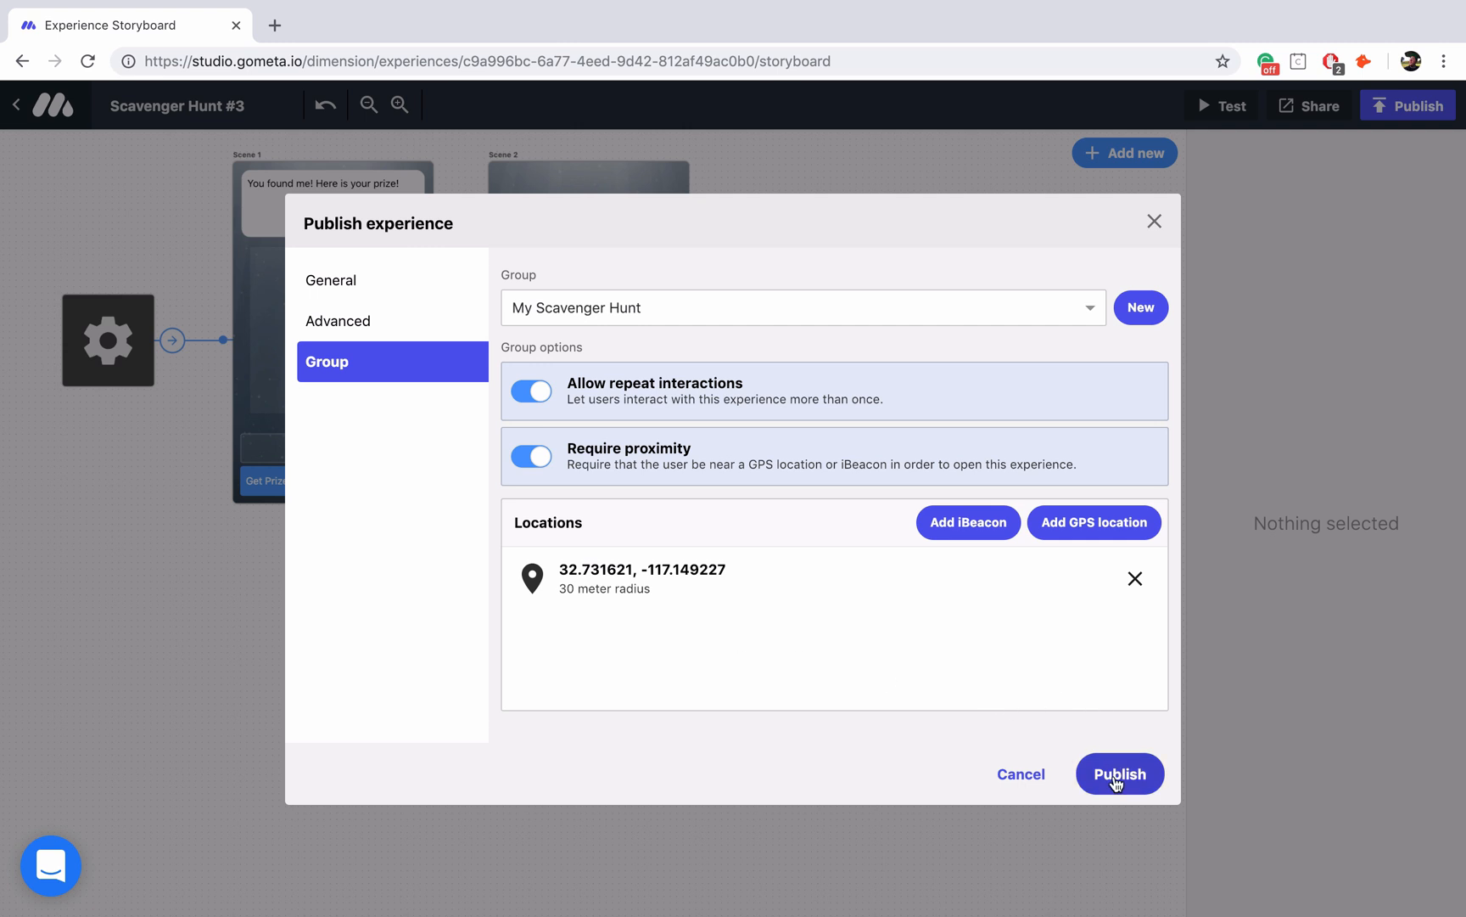
pyautogui.click(1120, 774)
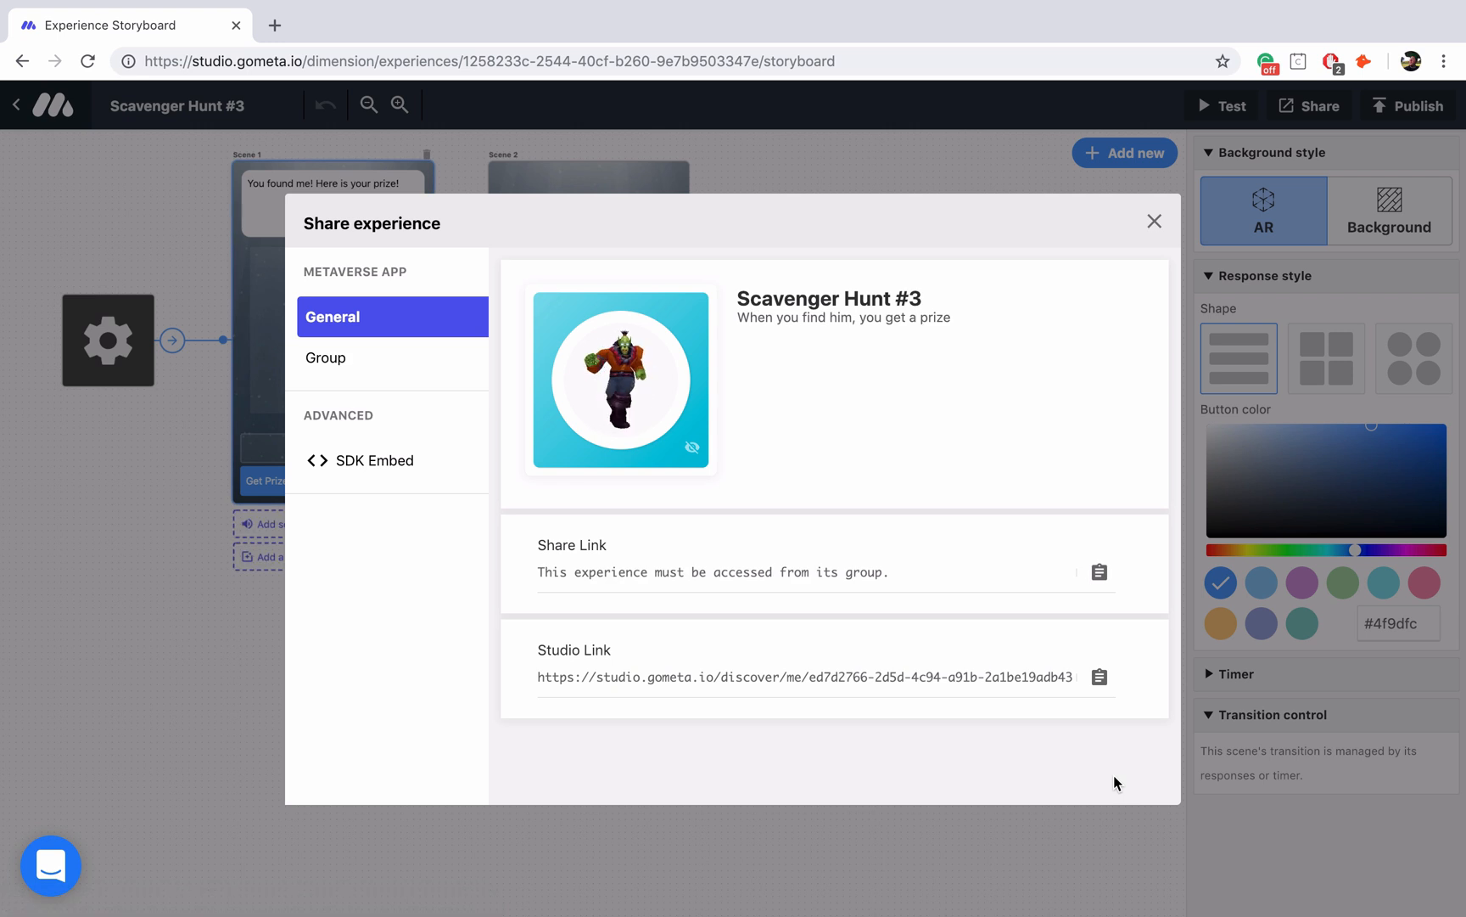